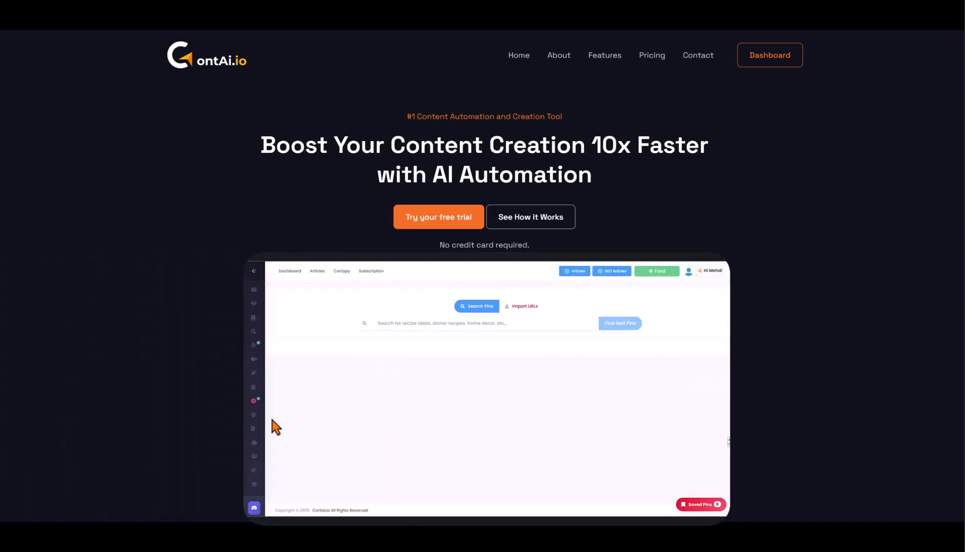
Enter 'dinner' and browse the dashboard results
text(dinner)
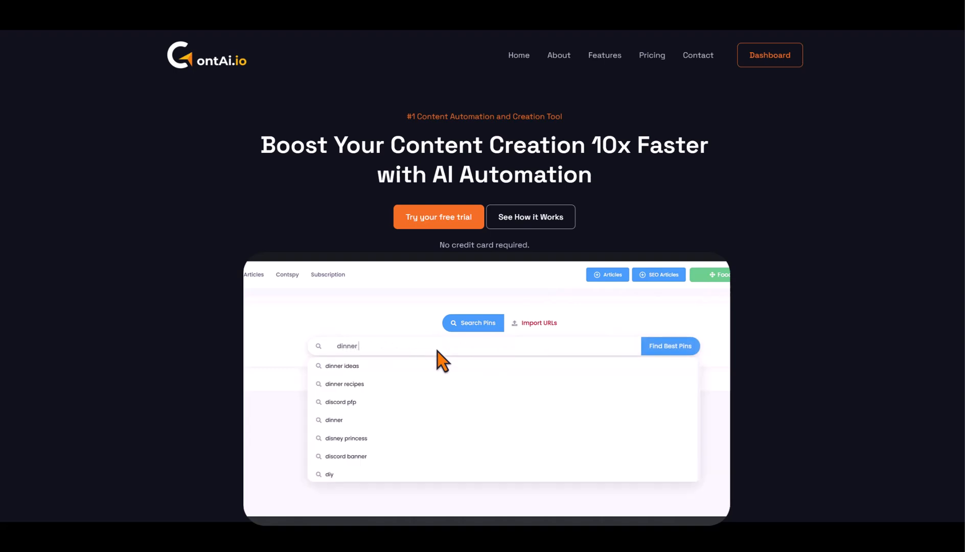
click(344, 384)
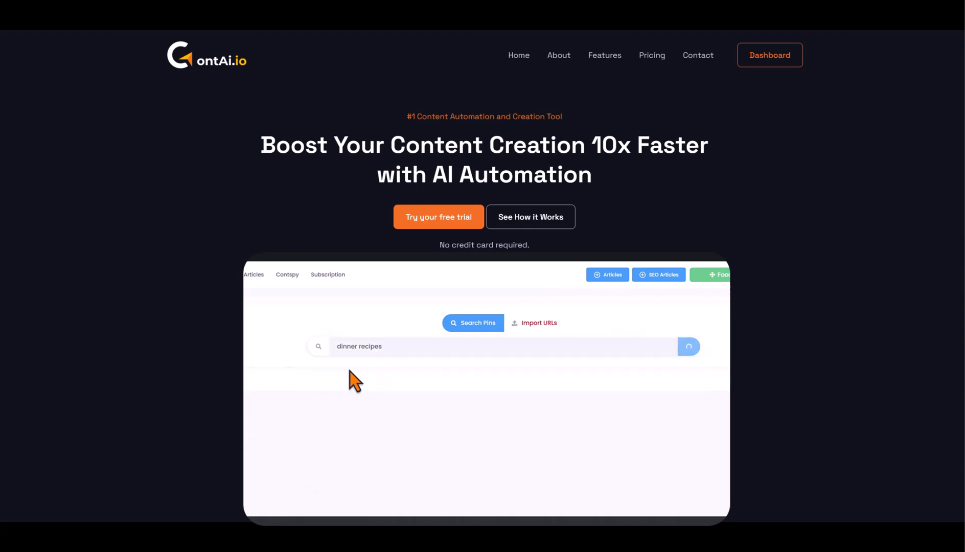
click(689, 346)
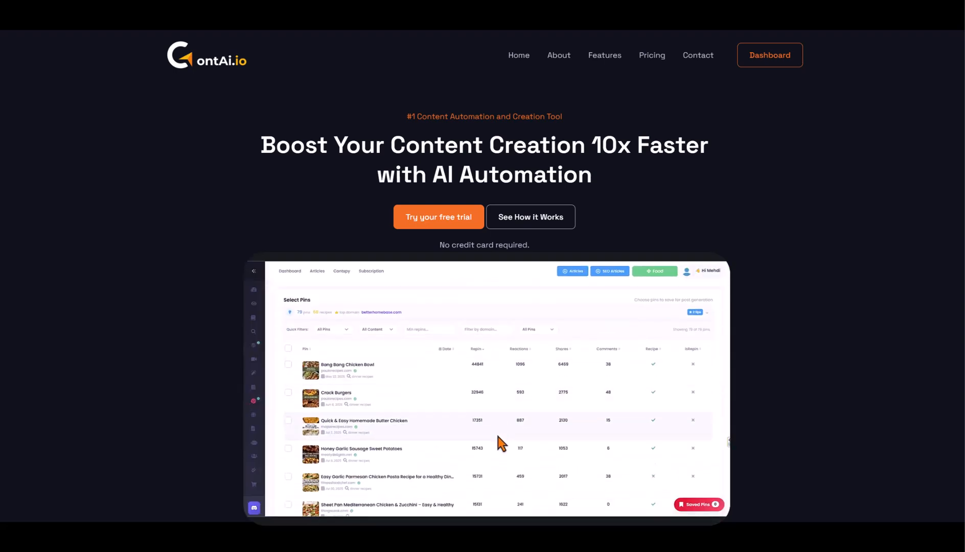
scroll(down, 3)
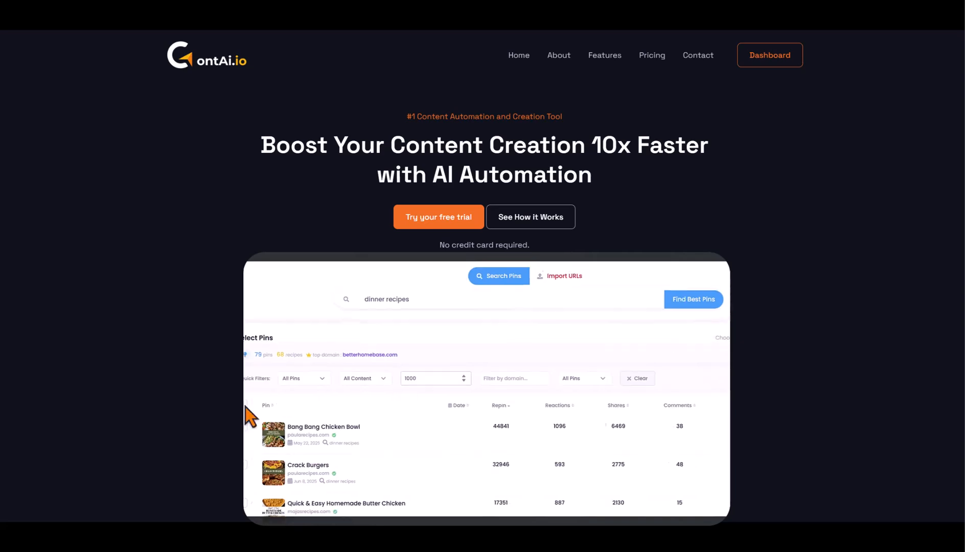
click(769, 55)
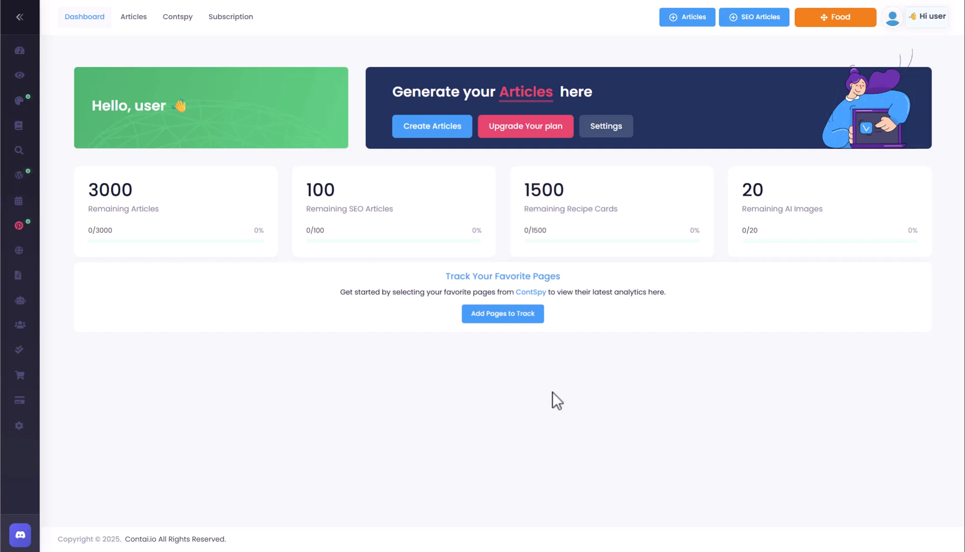
mouse_move(535, 393)
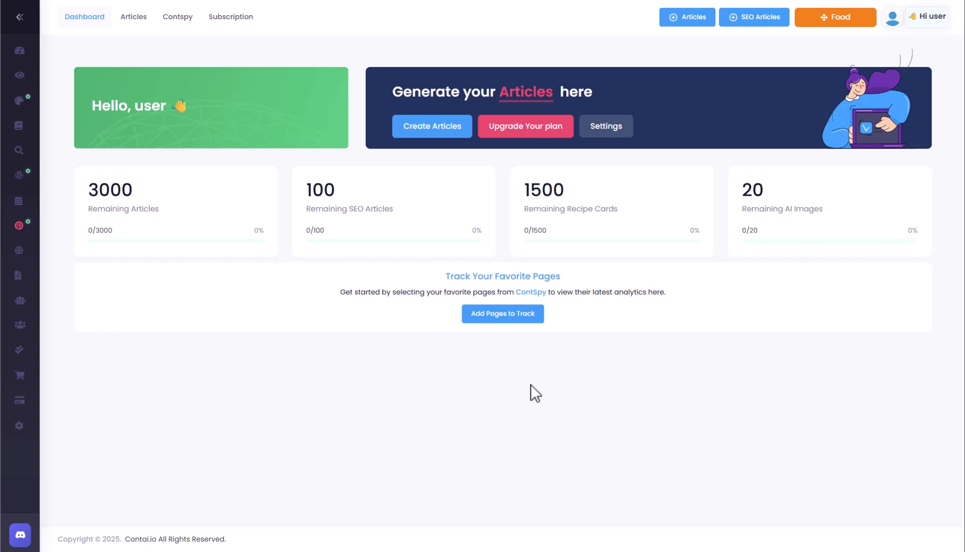
Expand the sidebar and open Pinterest's Keyword Explorer
click(19, 17)
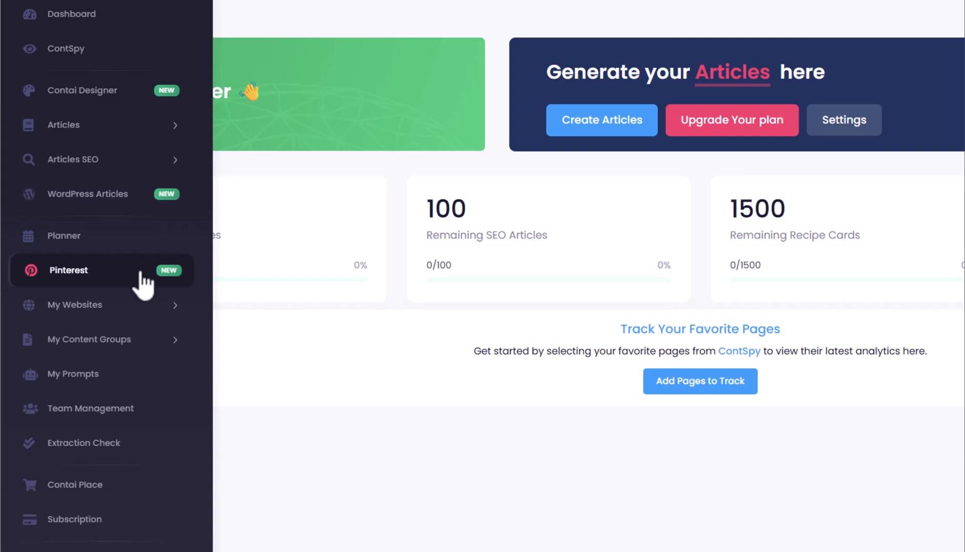
click(67, 270)
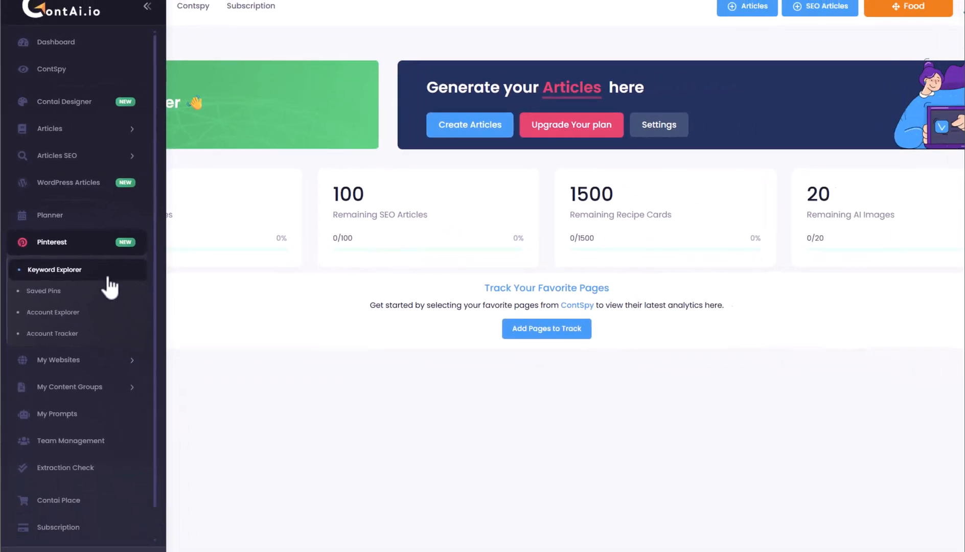
click(54, 270)
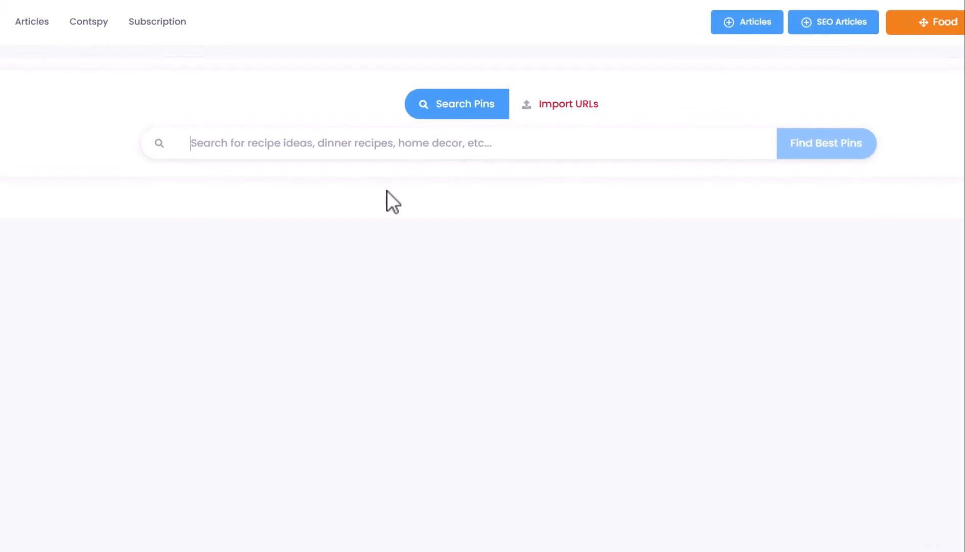
Search 'dinner recipes' and find the best pins, returning 78 results
text(dinner)
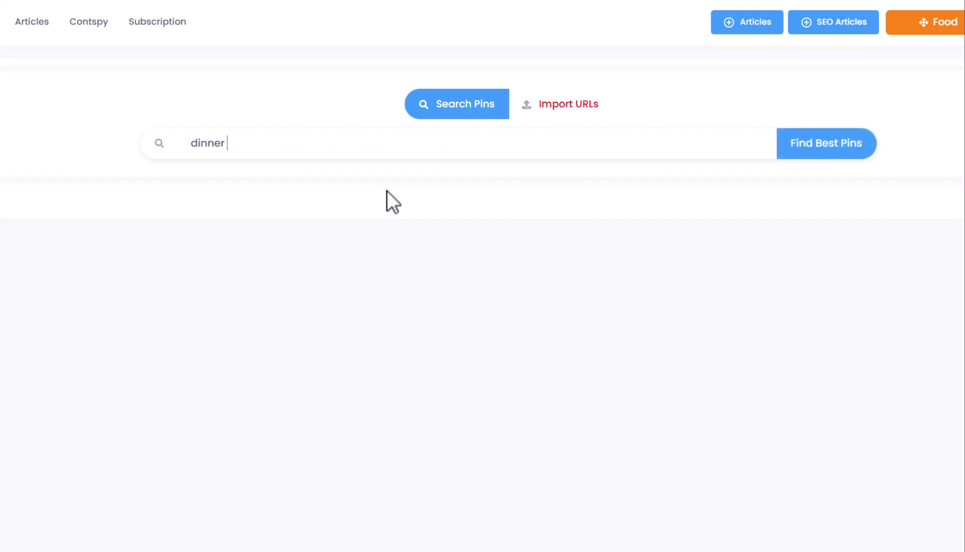
text(recipes)
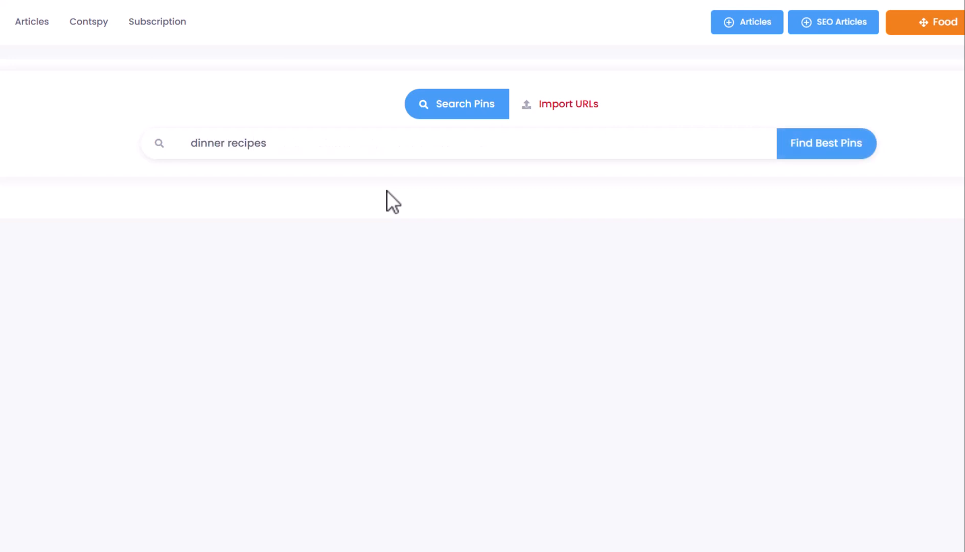
click(246, 142)
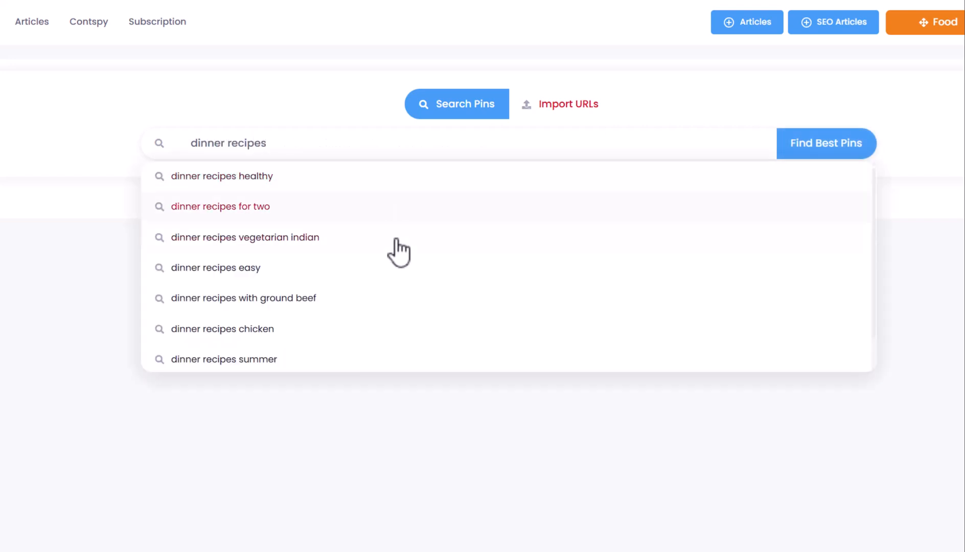
mouse_move(421, 259)
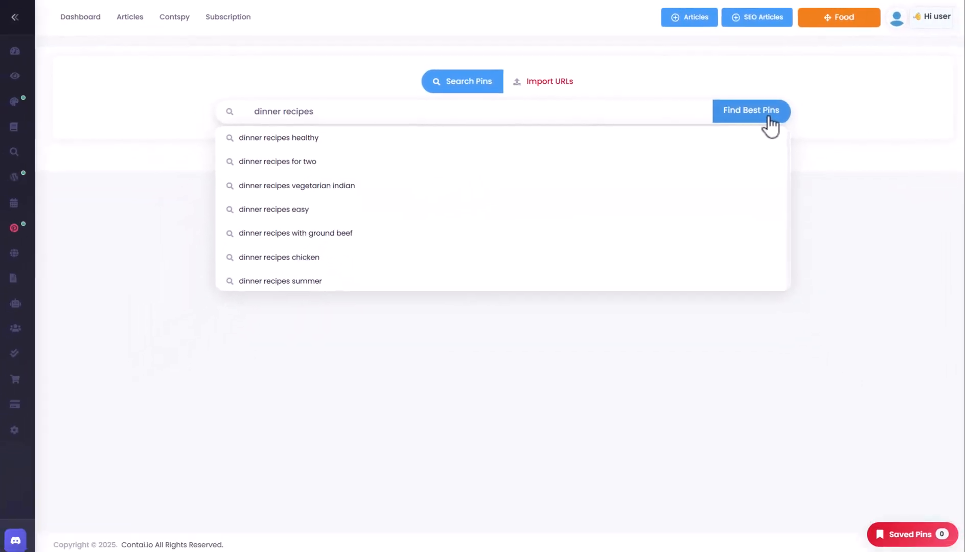
click(750, 111)
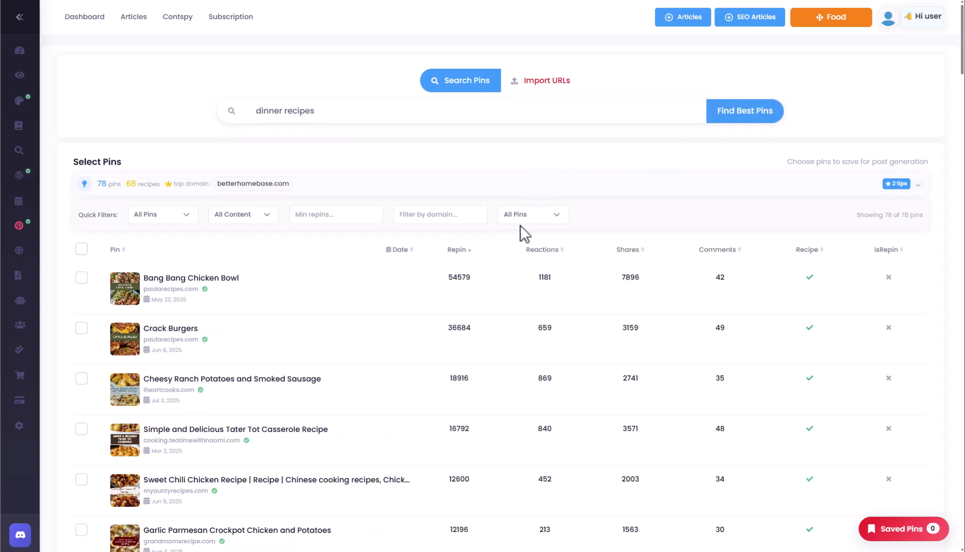
scroll(down, 3)
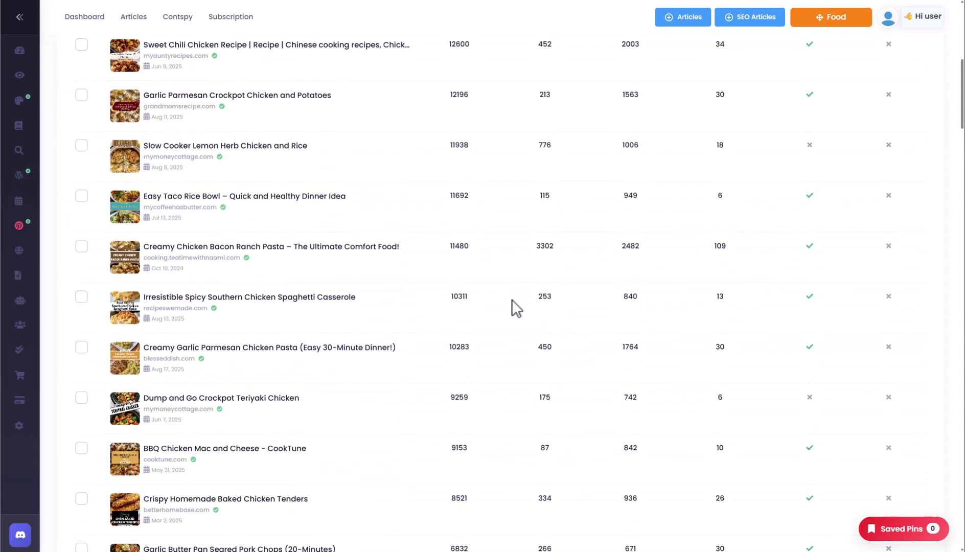
scroll(down, 3)
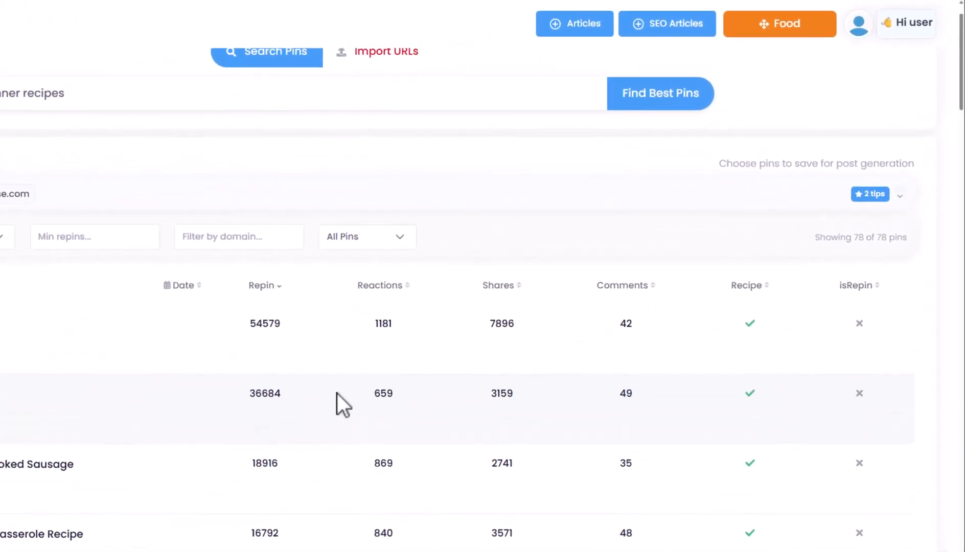
mouse_move(352, 383)
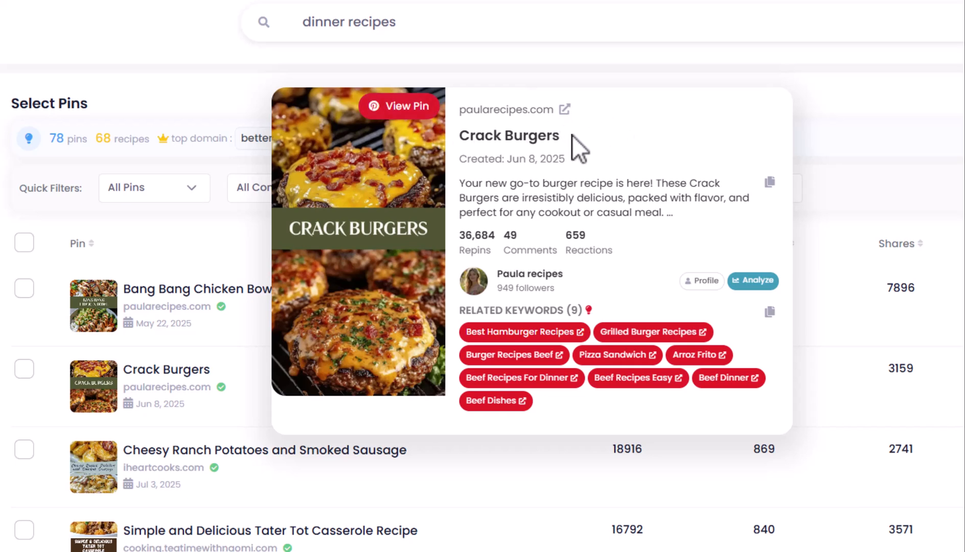
mouse_move(605, 184)
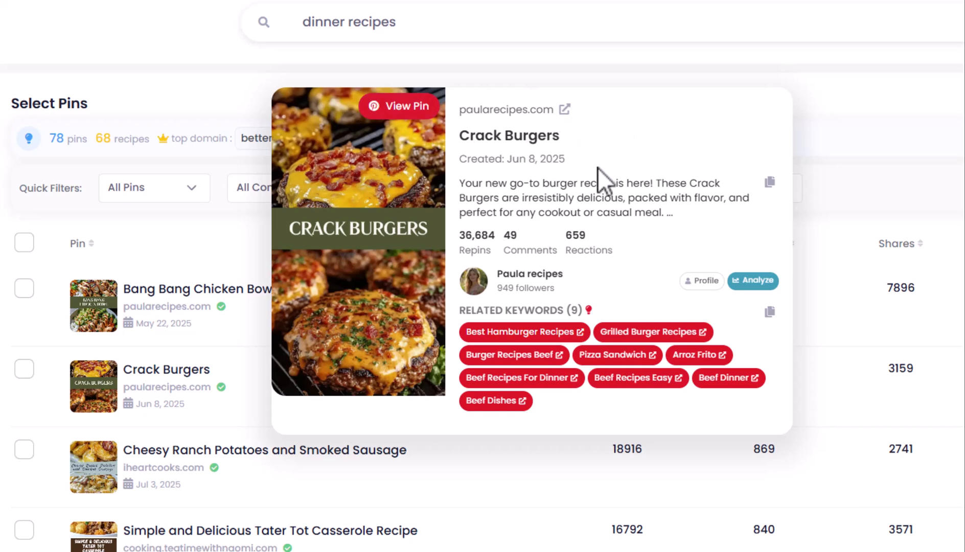
mouse_move(674, 240)
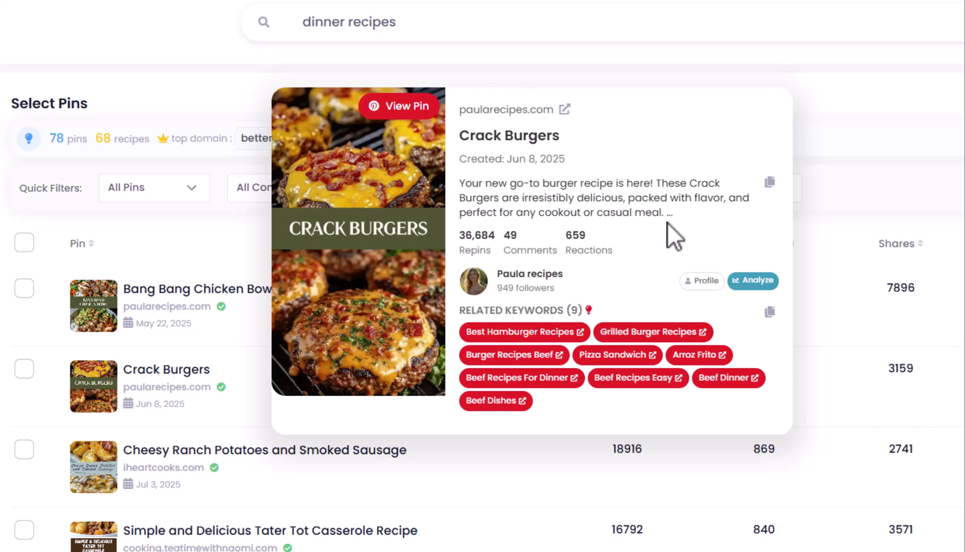
mouse_move(592, 295)
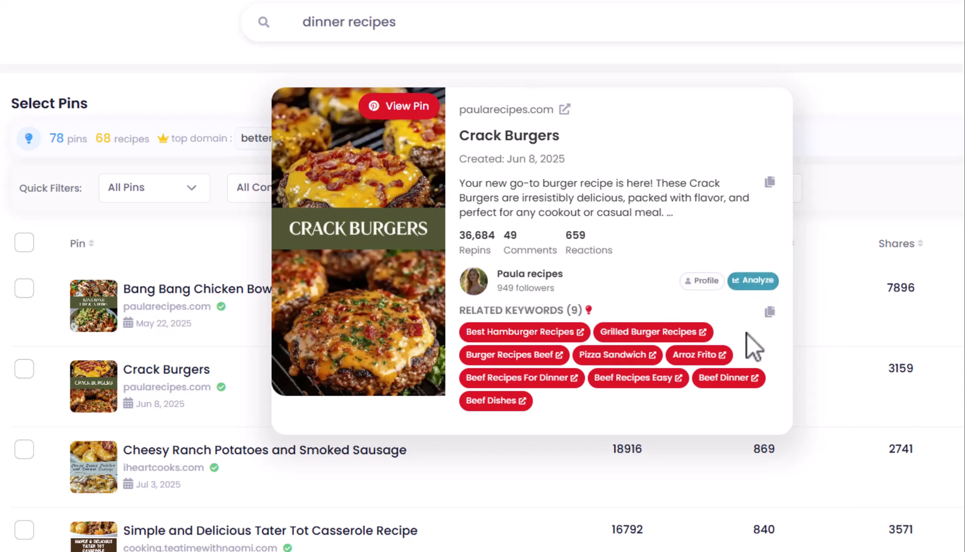
mouse_move(557, 360)
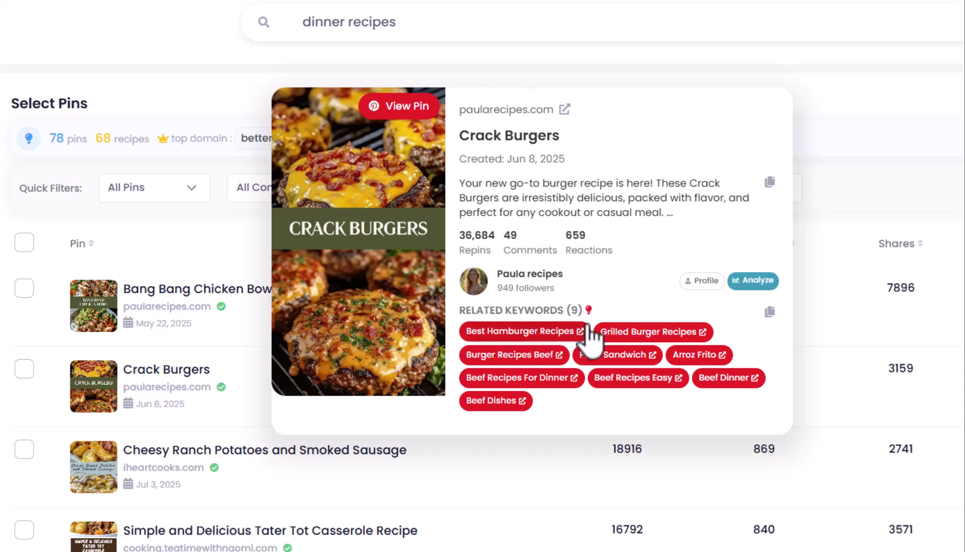
mouse_move(406, 366)
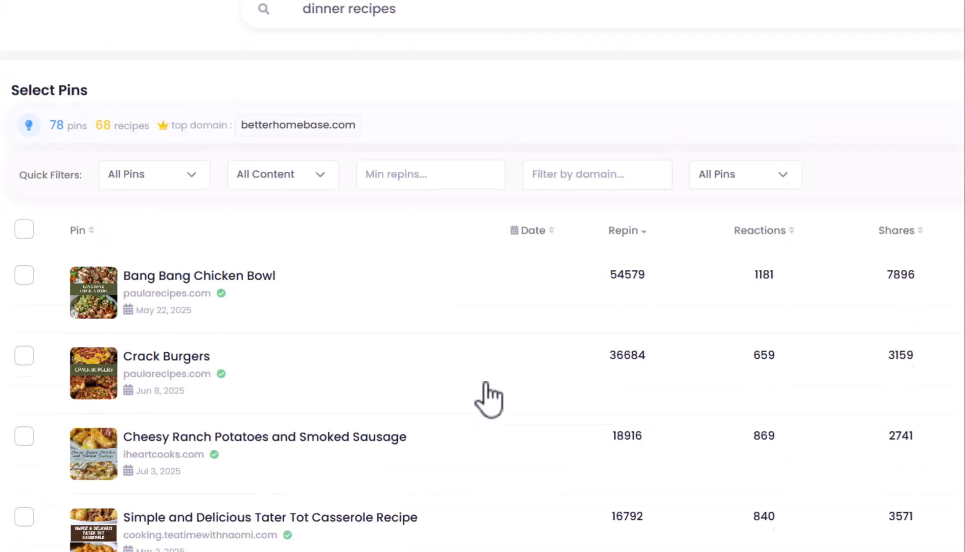
Filter dinner pins to at least 10000 repins and save all 11
click(430, 187)
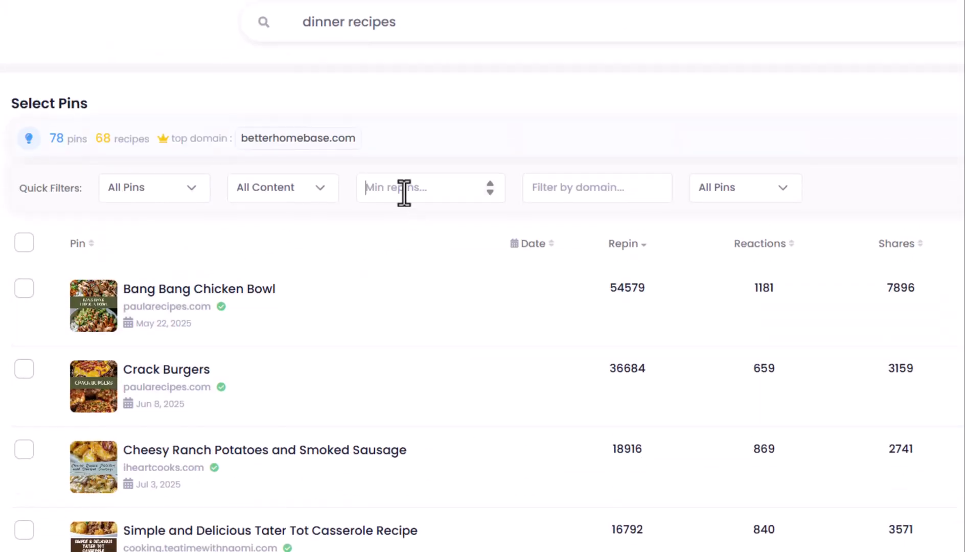
text(10000)
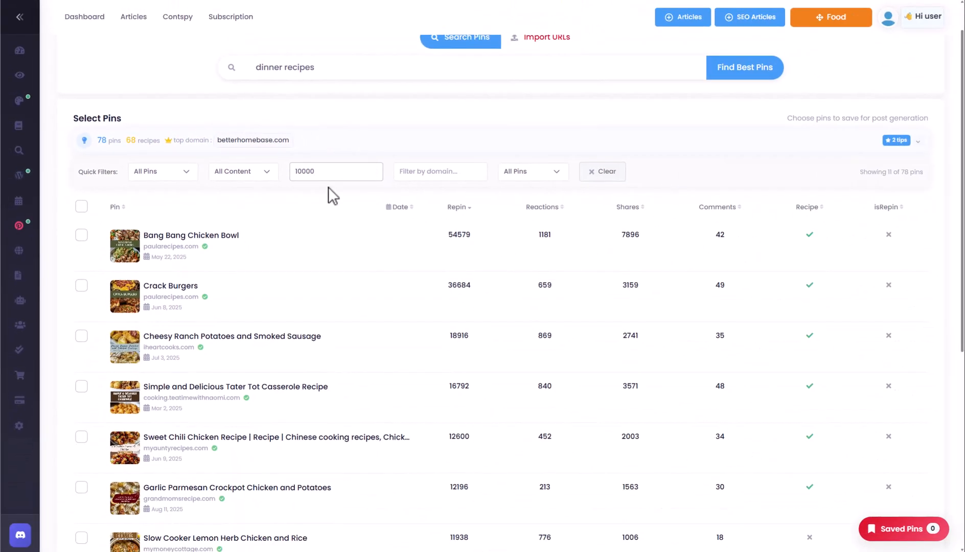
scroll(down, 3)
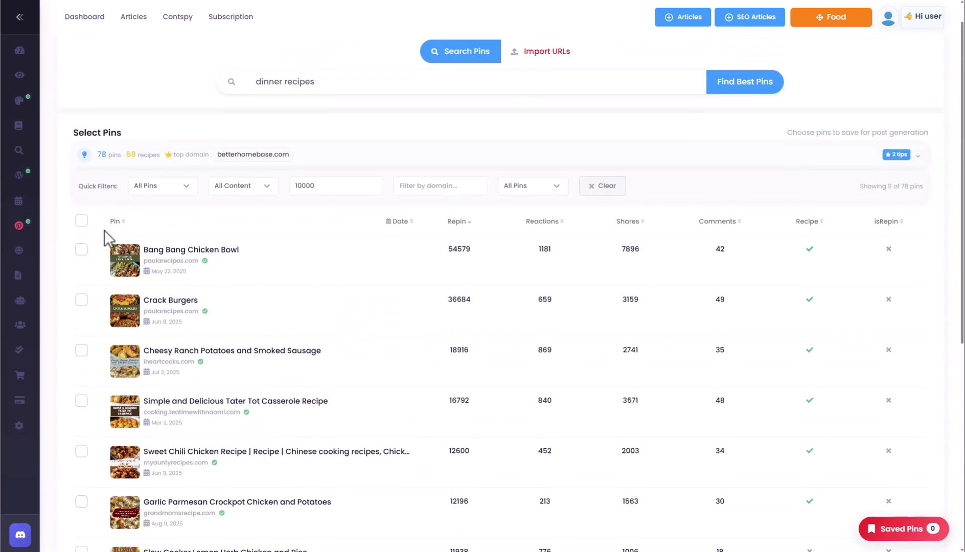
click(81, 221)
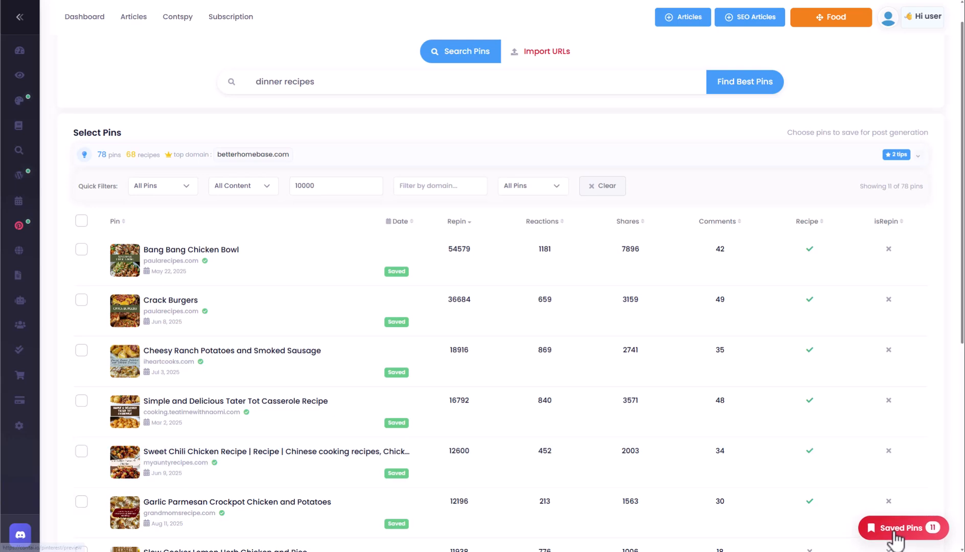
scroll(down, 3)
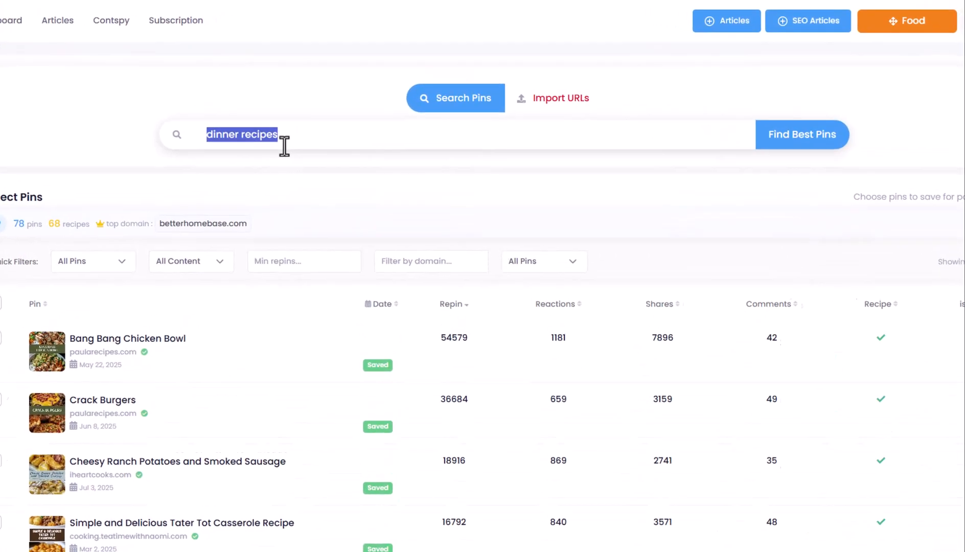
Search 'kitchen design ideas', select four kitchen pins, and save them
text(kitchen design)
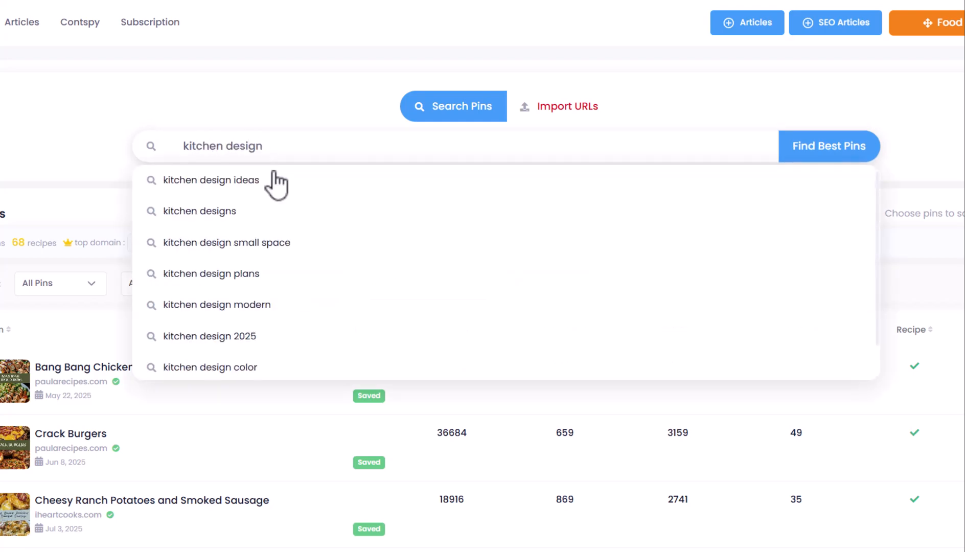
click(210, 180)
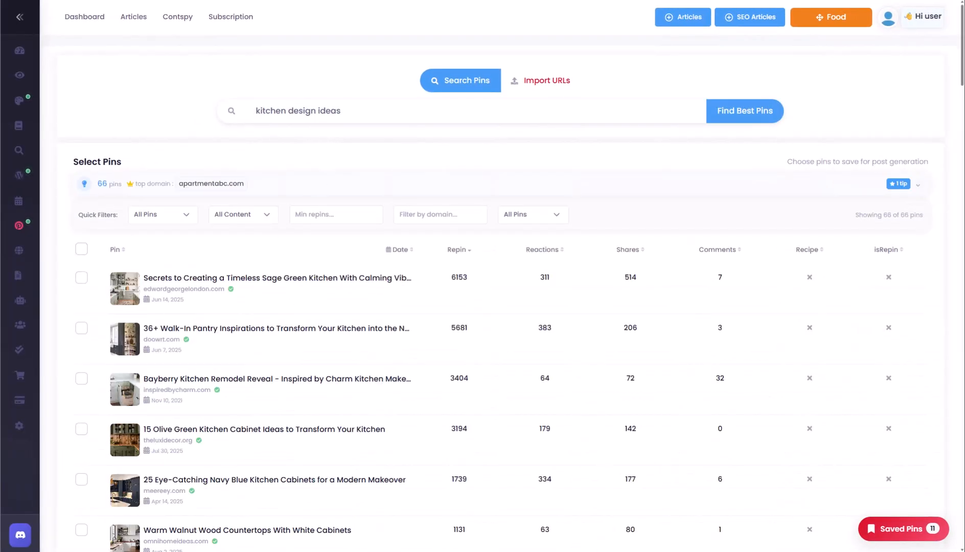
scroll(down, 3)
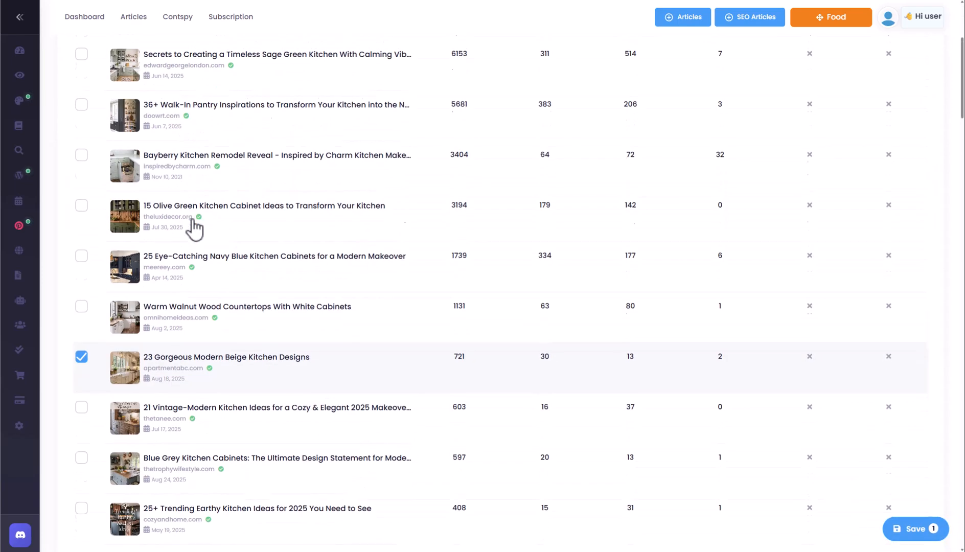
click(81, 312)
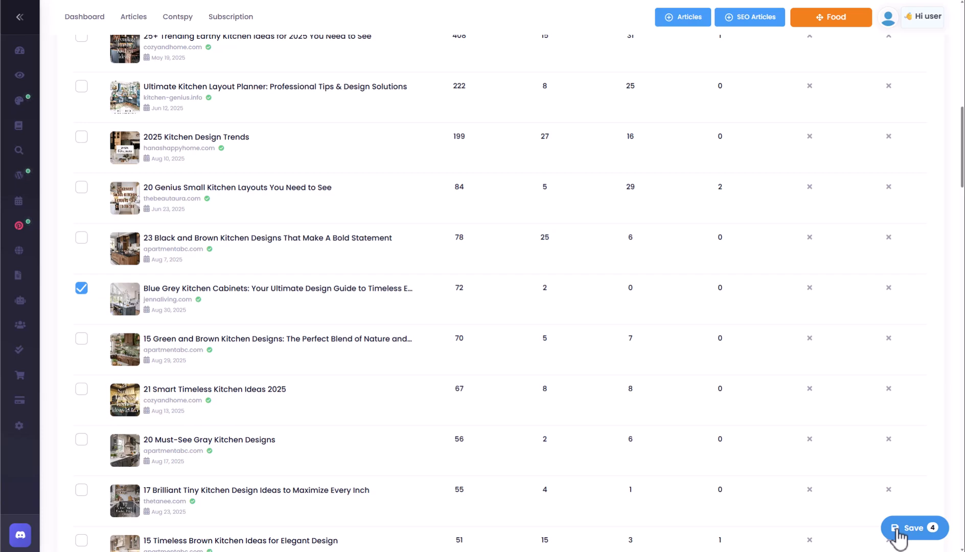
click(914, 527)
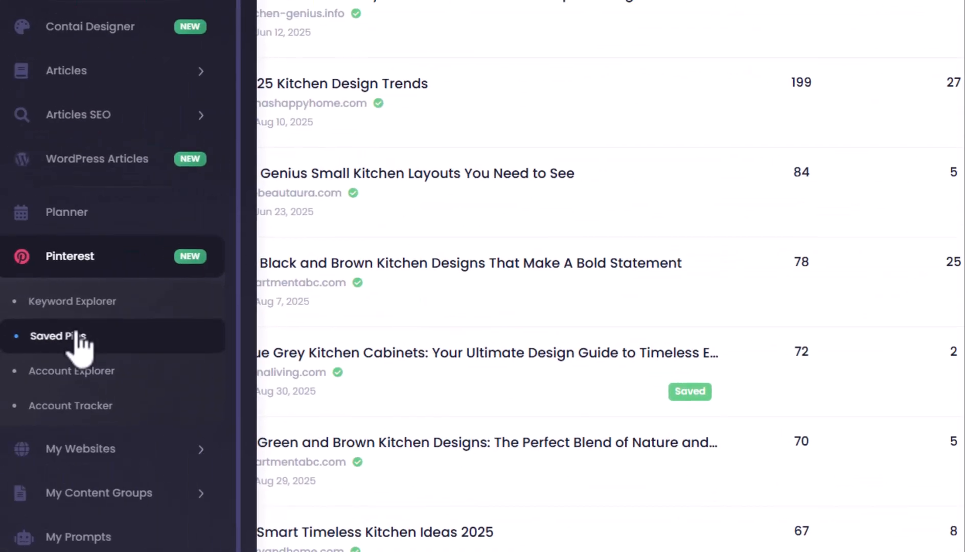
In Saved Pins, select eleven recipe pins including Crack Burgers and start generating
click(58, 335)
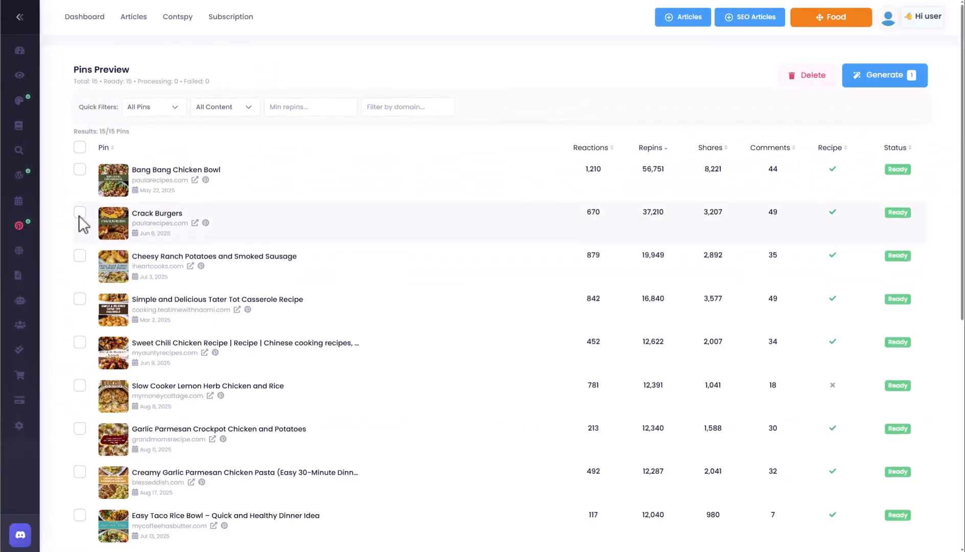
click(79, 212)
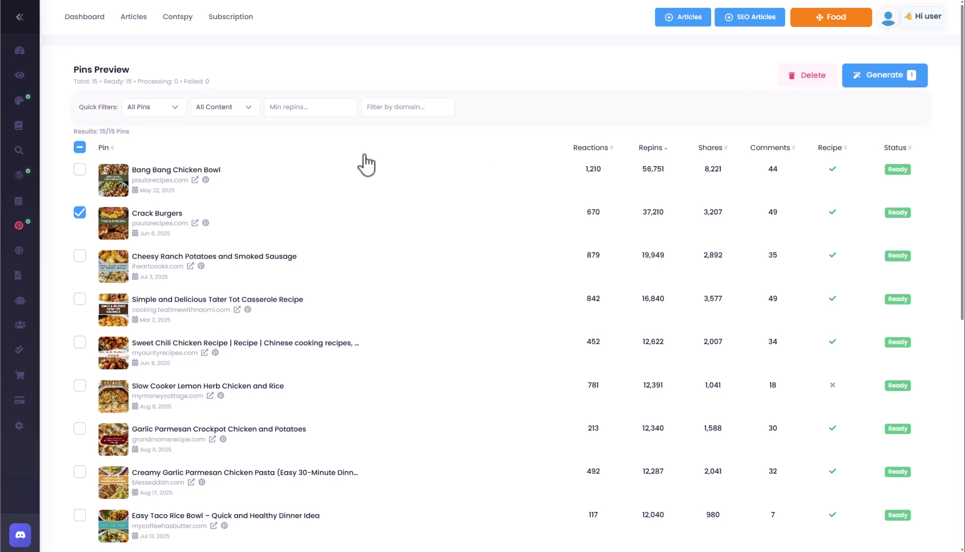
click(79, 299)
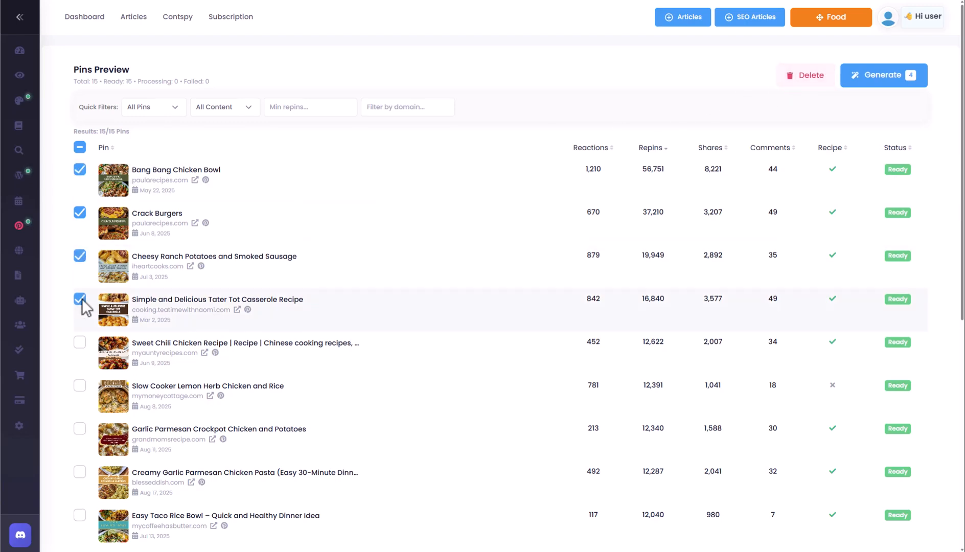
scroll(down, 3)
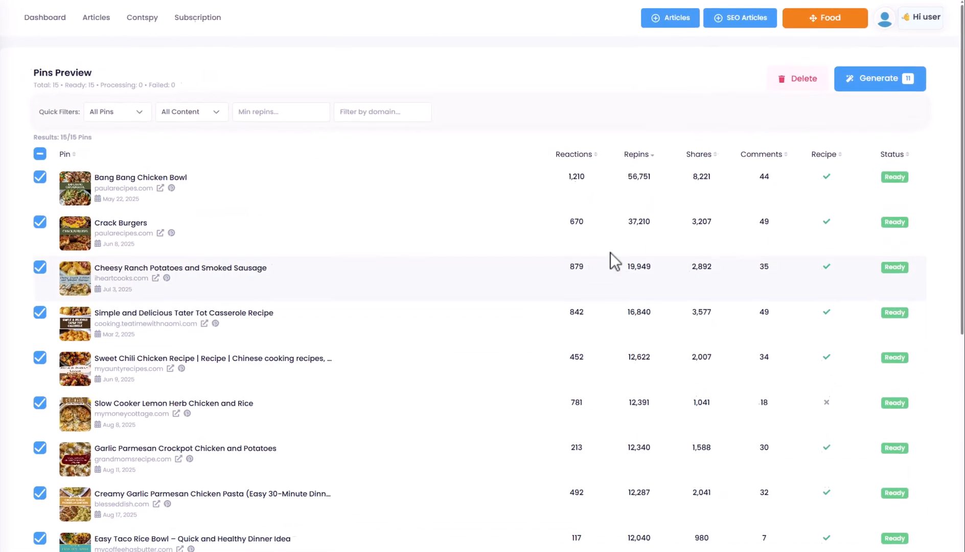
click(880, 78)
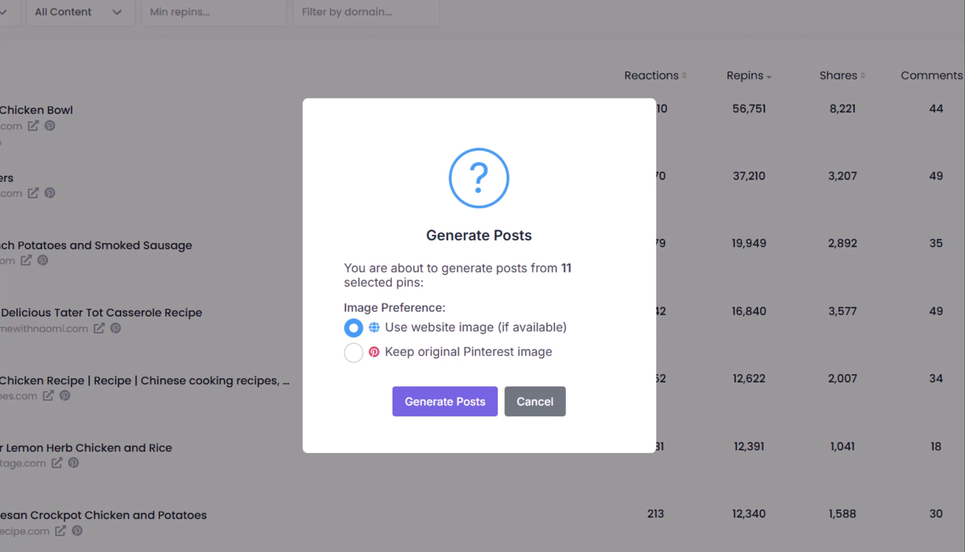
mouse_move(614, 408)
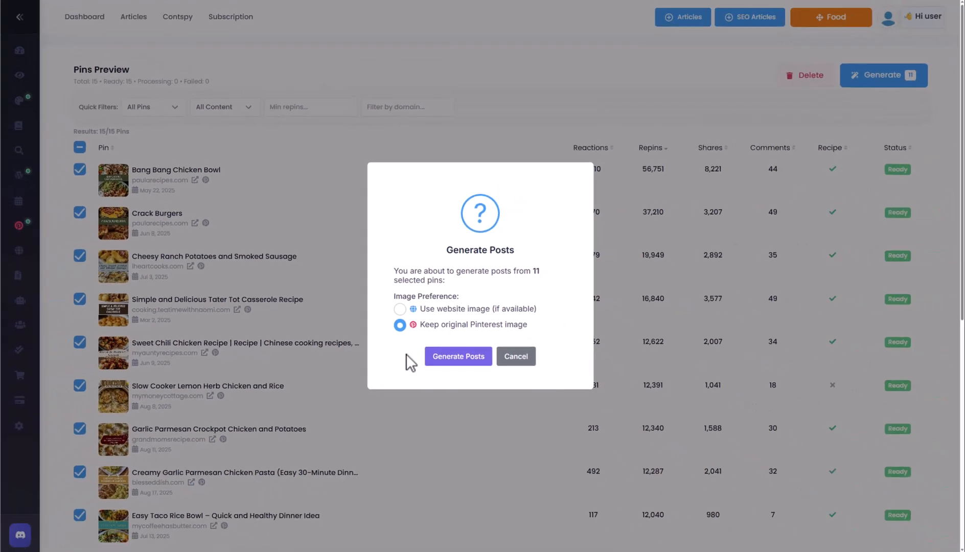
Confirm post generation keeping the original Pinterest images
click(458, 357)
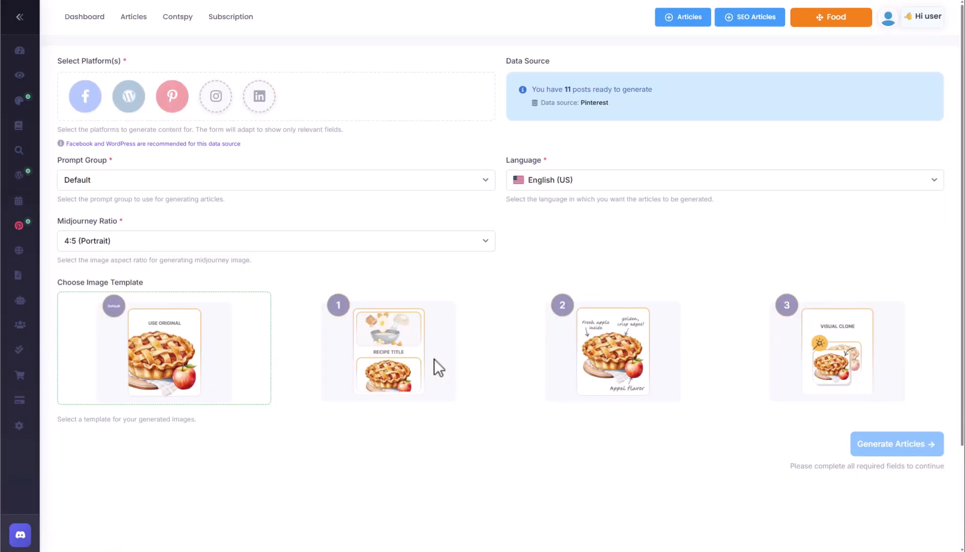
mouse_move(289, 291)
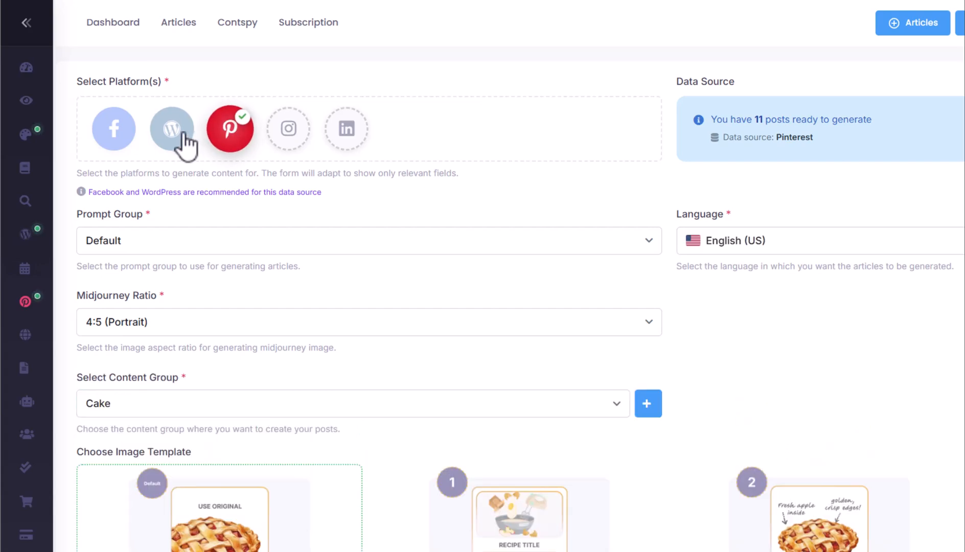
Add WordPress as a publishing platform and choose the Lady Recipes website
click(171, 129)
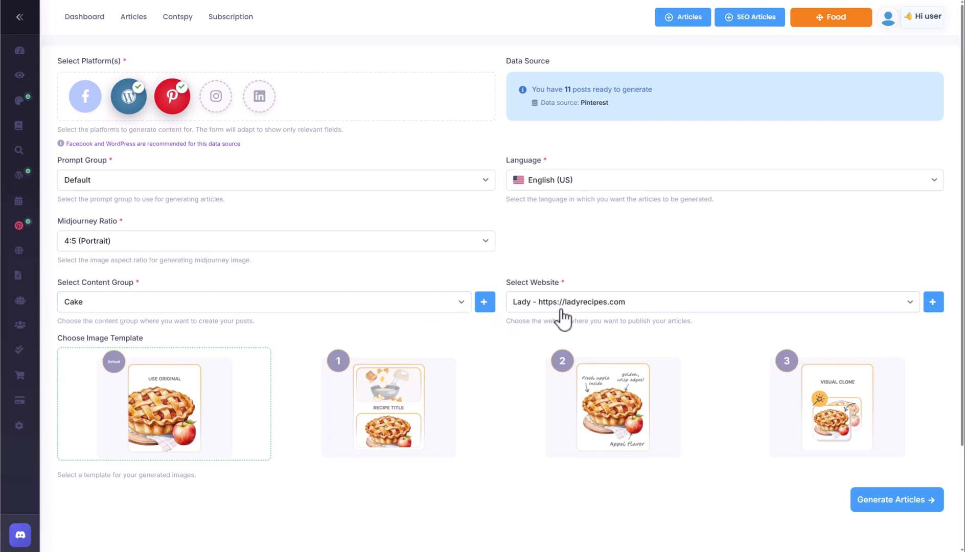
click(708, 302)
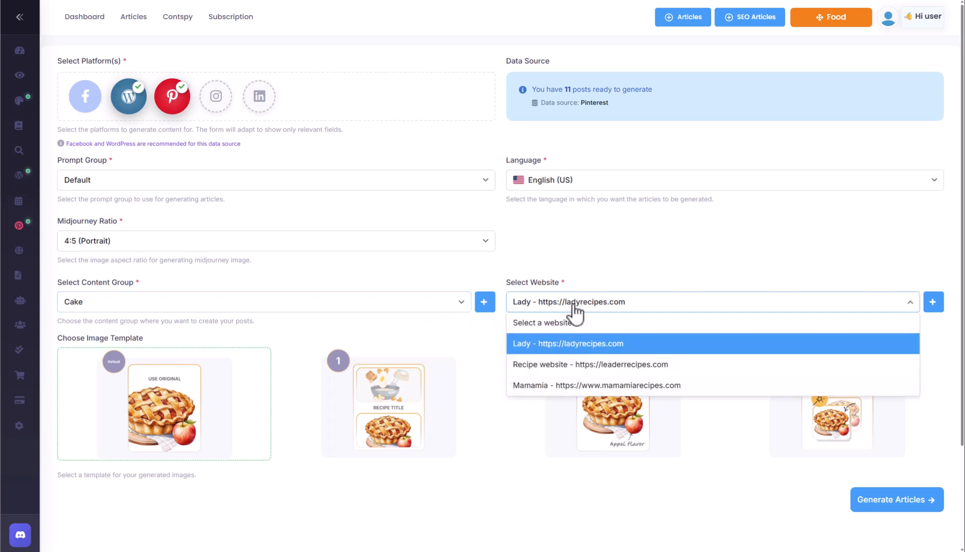
click(567, 343)
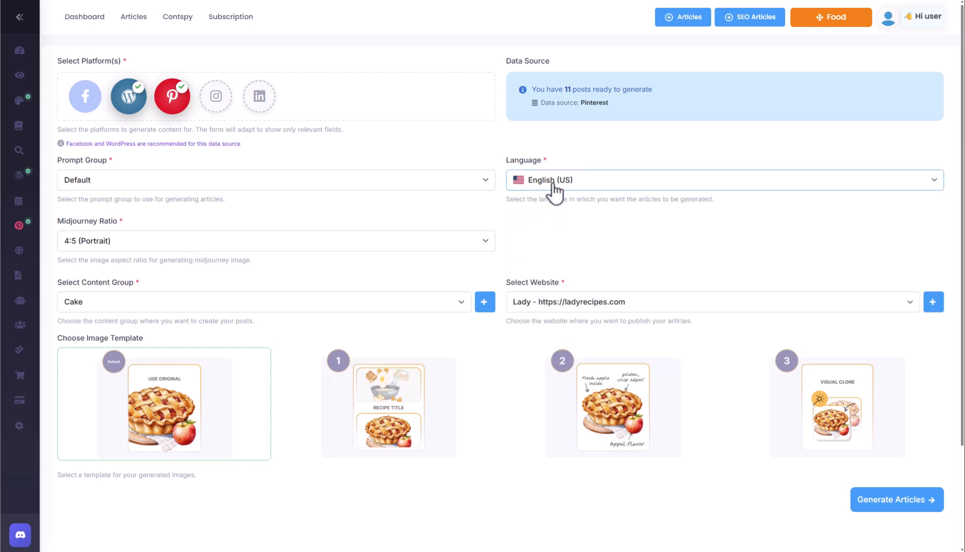
Create and assign a new content group named 'tutorial'
click(265, 301)
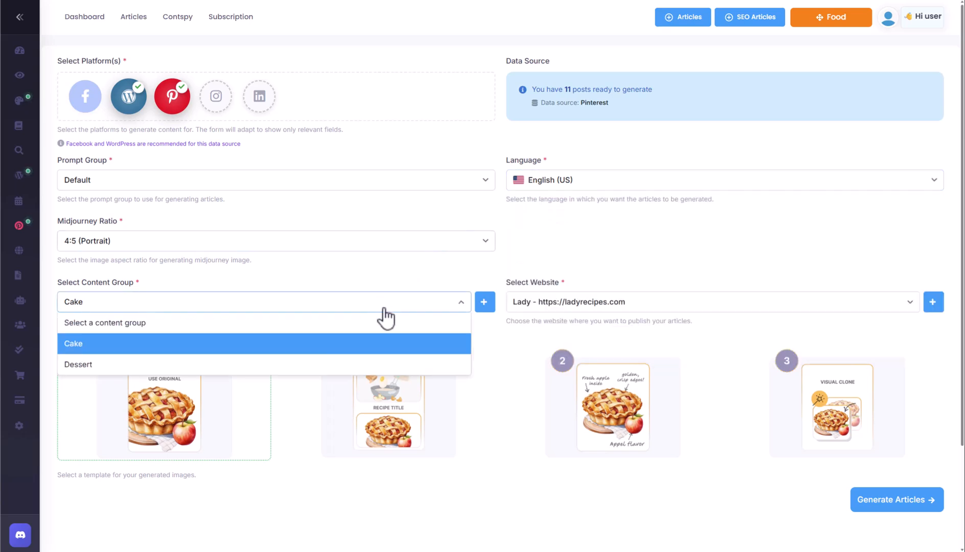
click(73, 344)
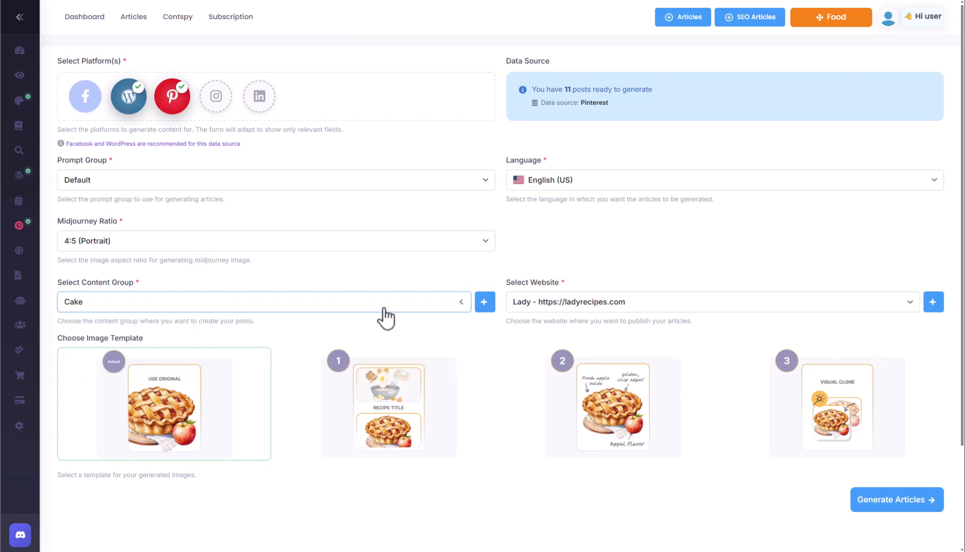
click(485, 302)
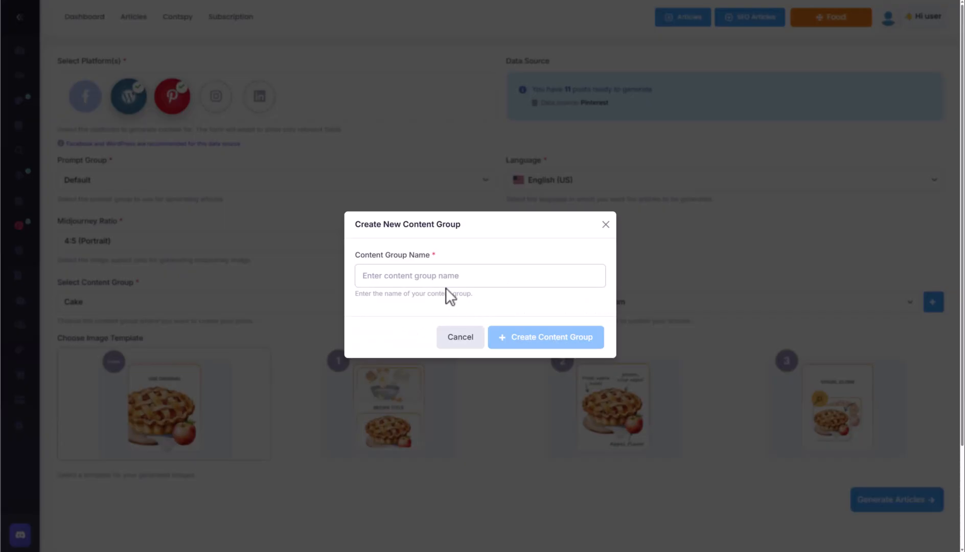
text(tutori)
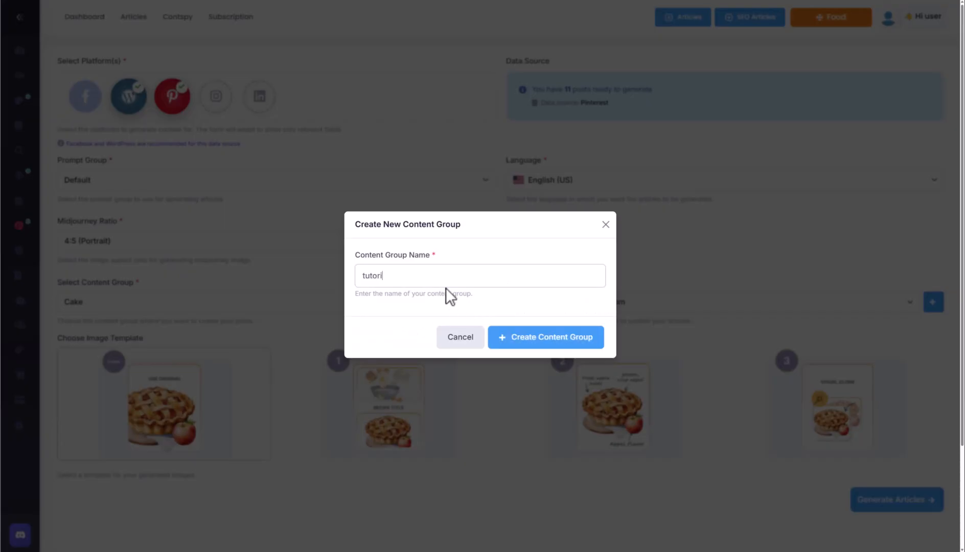
click(545, 338)
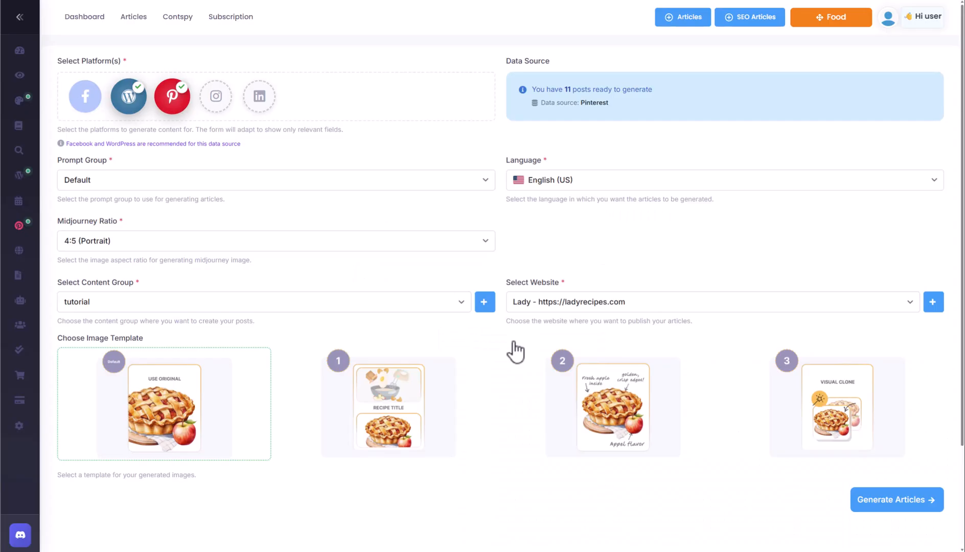
click(275, 241)
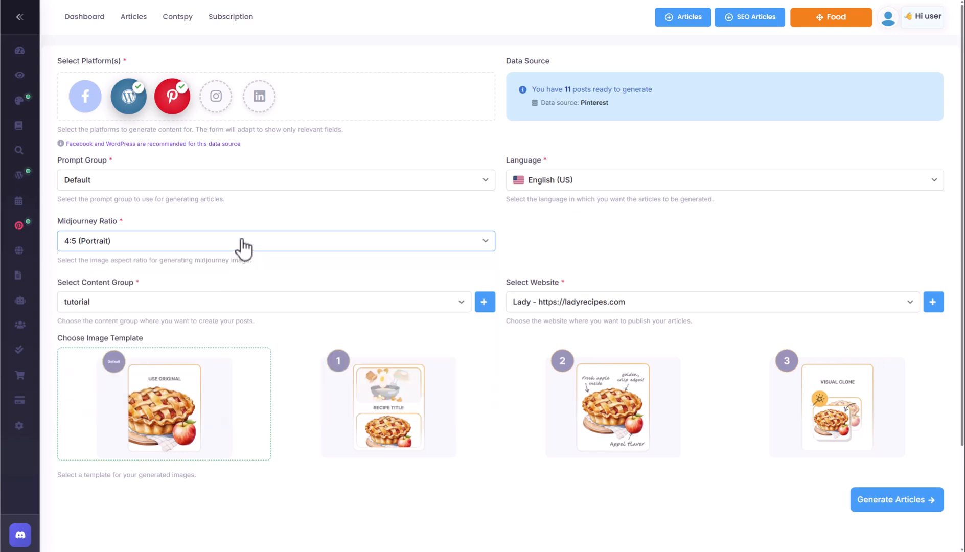
mouse_move(154, 194)
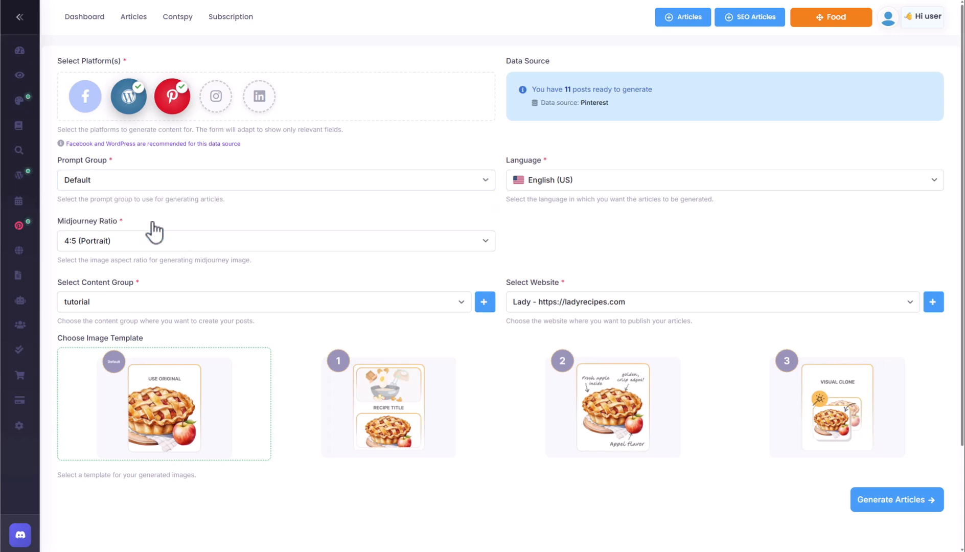
click(21, 17)
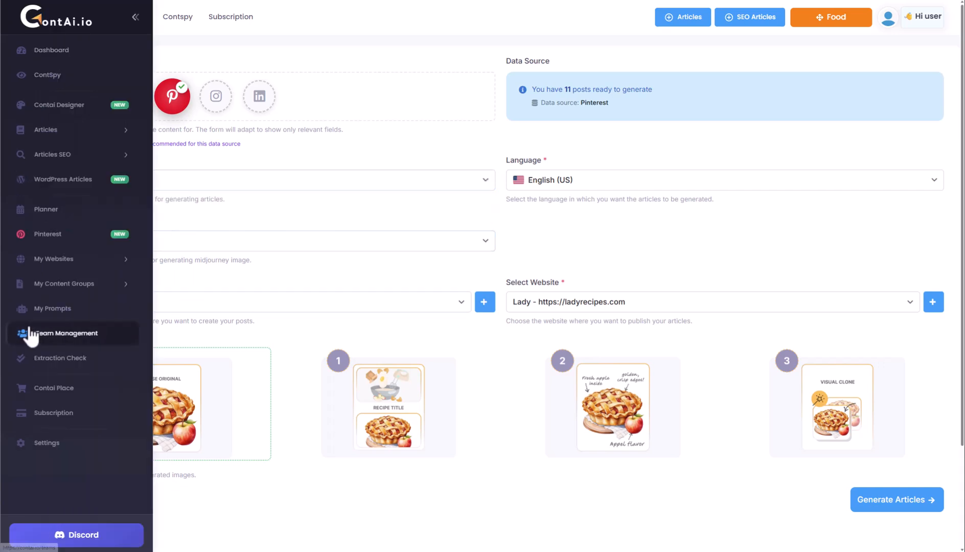
Show the 11 unpublished tutorial-group articles for the Lady site
click(133, 16)
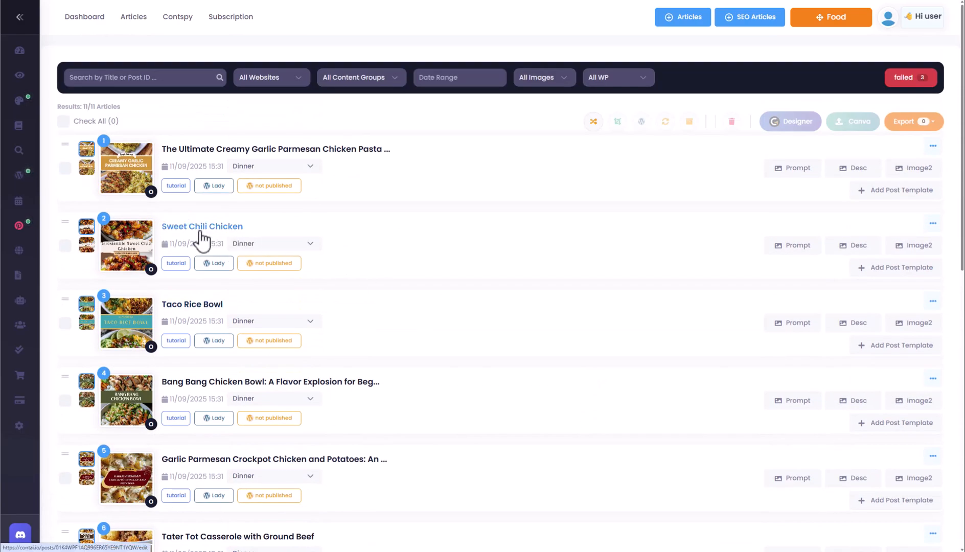
click(202, 226)
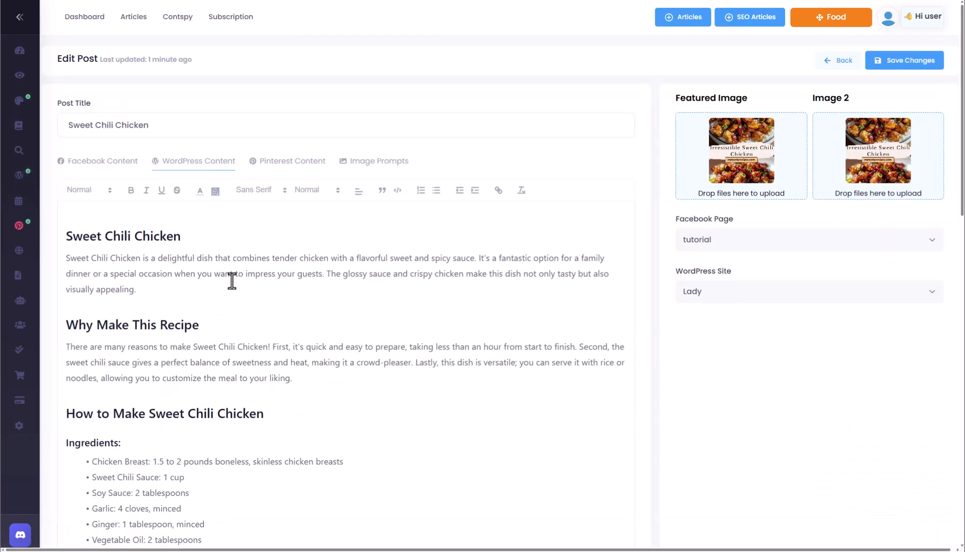
scroll(down, 3)
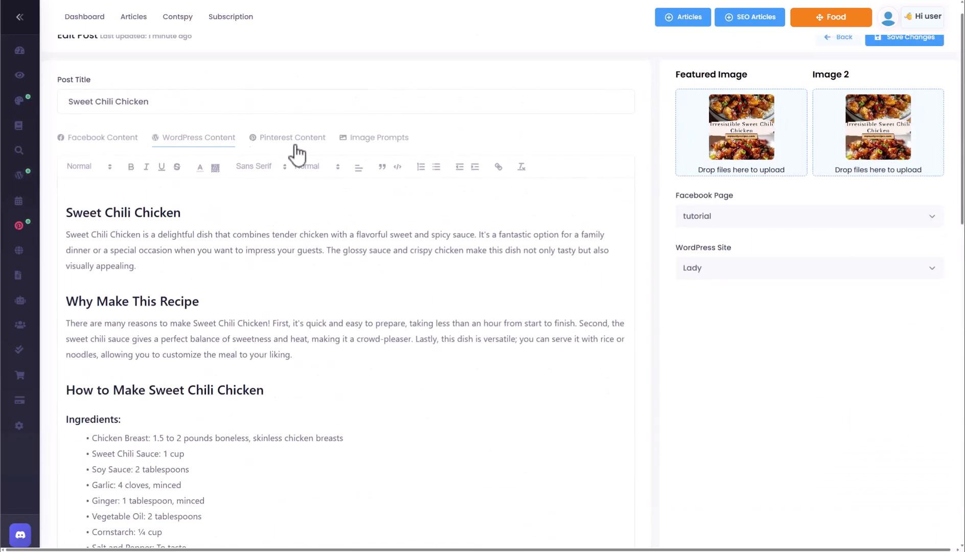
click(292, 137)
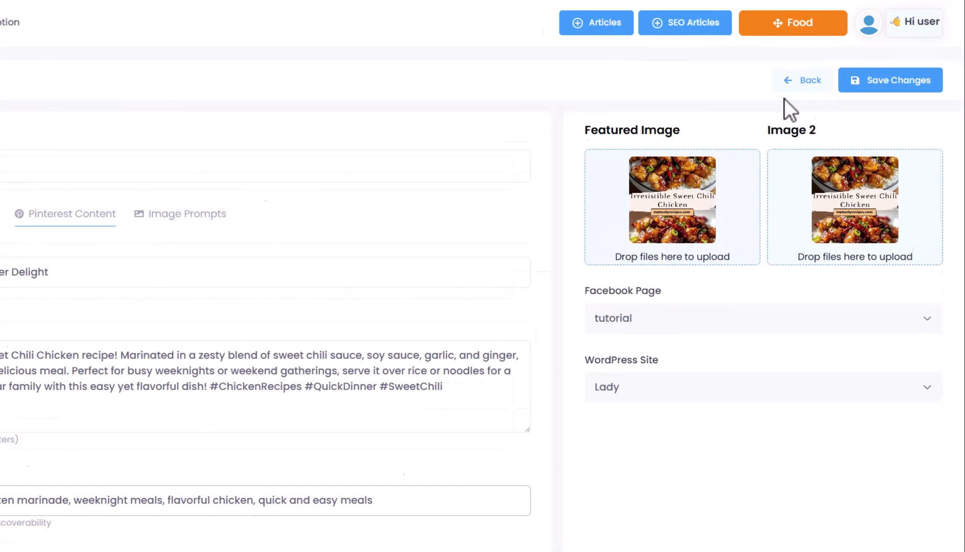
click(802, 80)
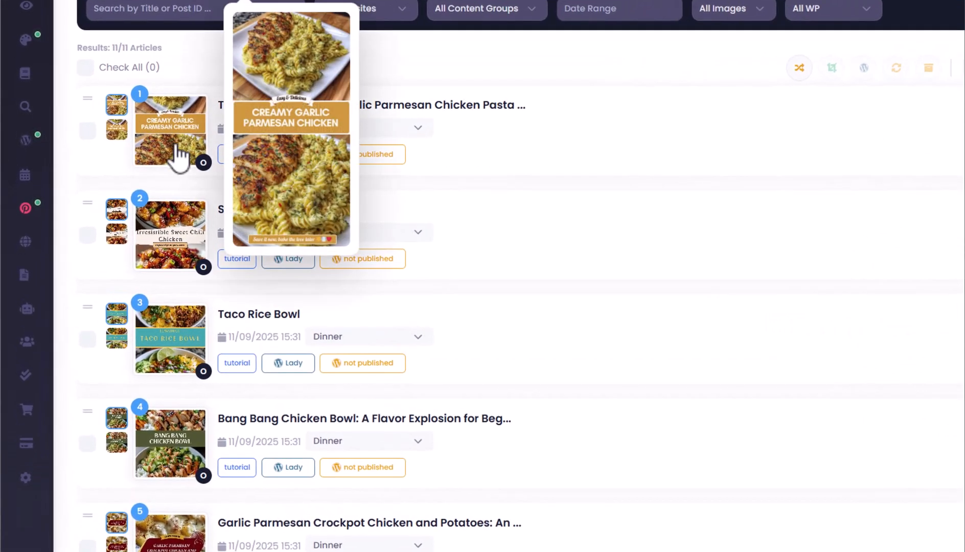
mouse_move(171, 338)
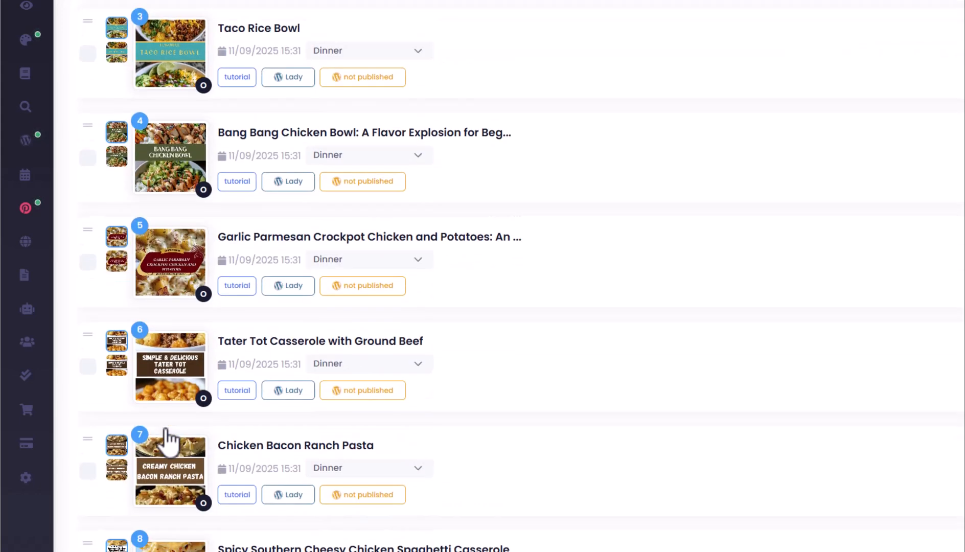
scroll(down, 3)
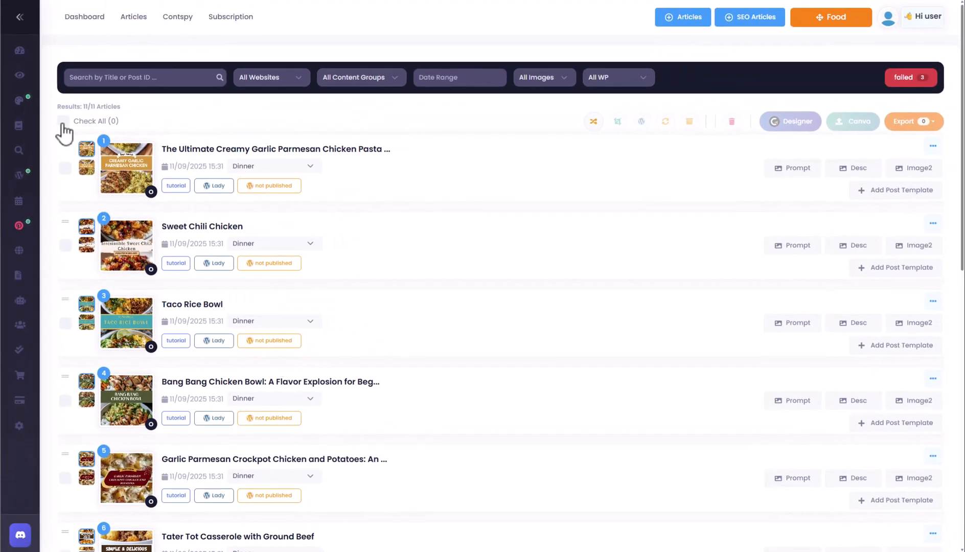
Select all eleven articles, bulk-crop their primary images, and save the crops
click(56, 121)
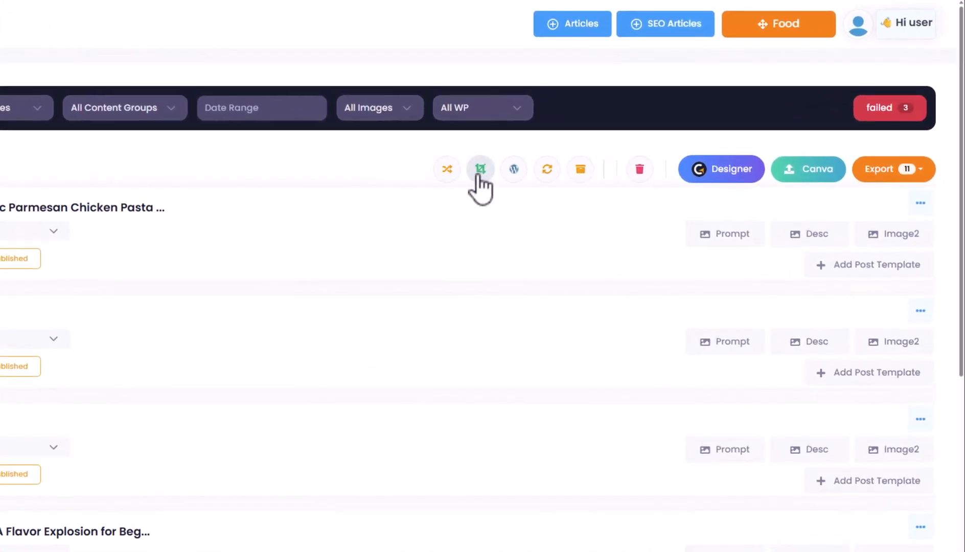
click(480, 168)
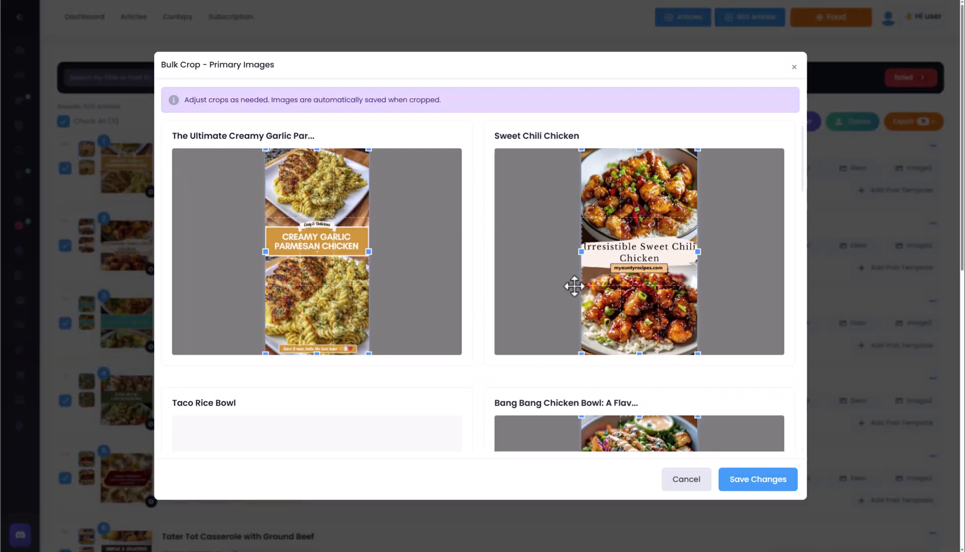
scroll(down, 3)
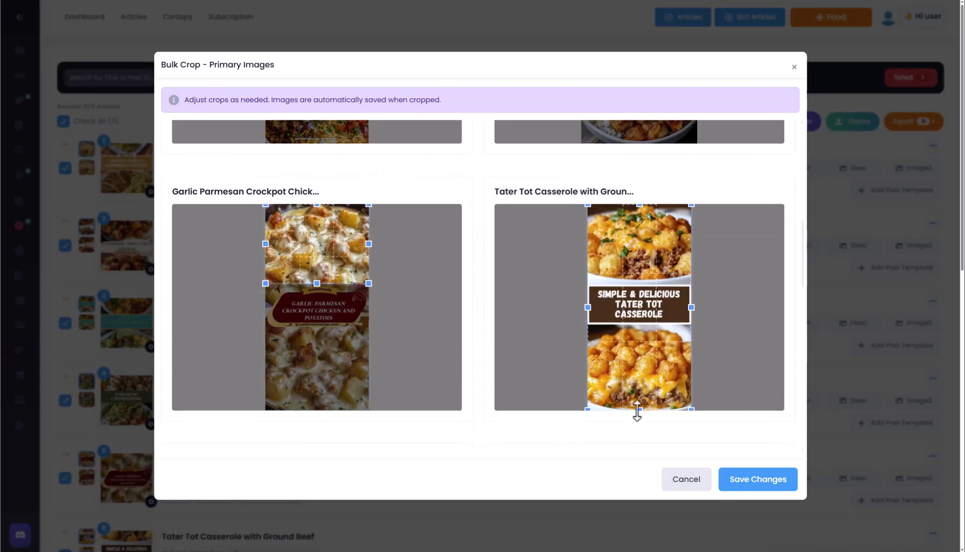
scroll(down, 3)
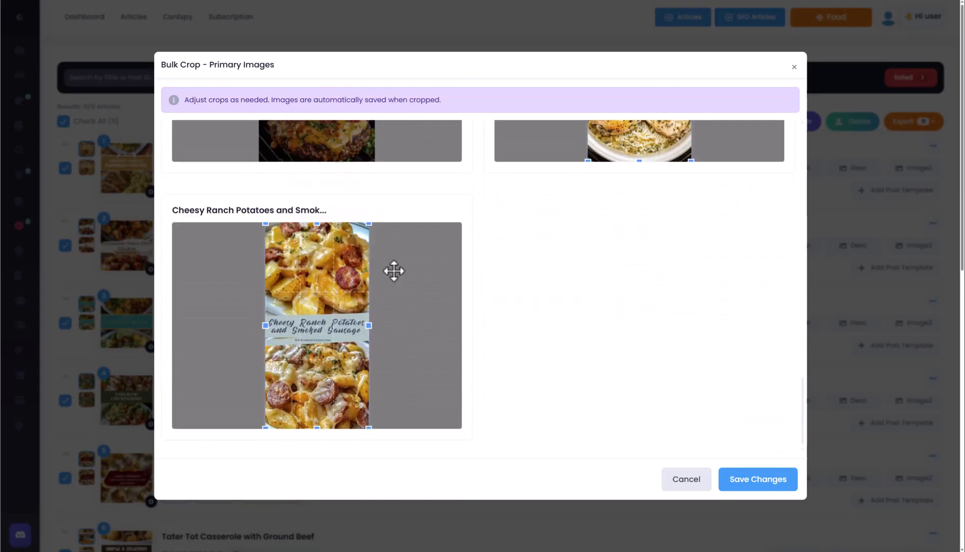
click(756, 479)
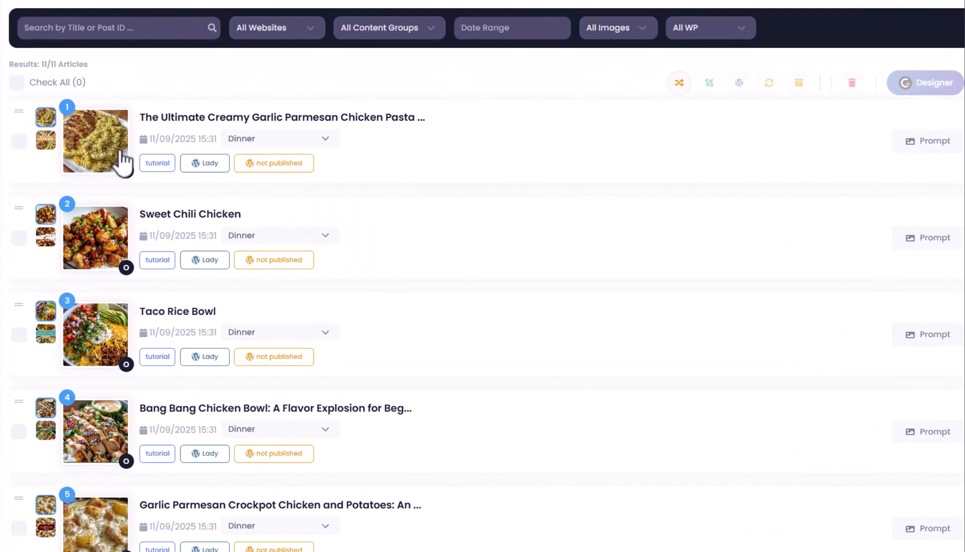
mouse_move(96, 335)
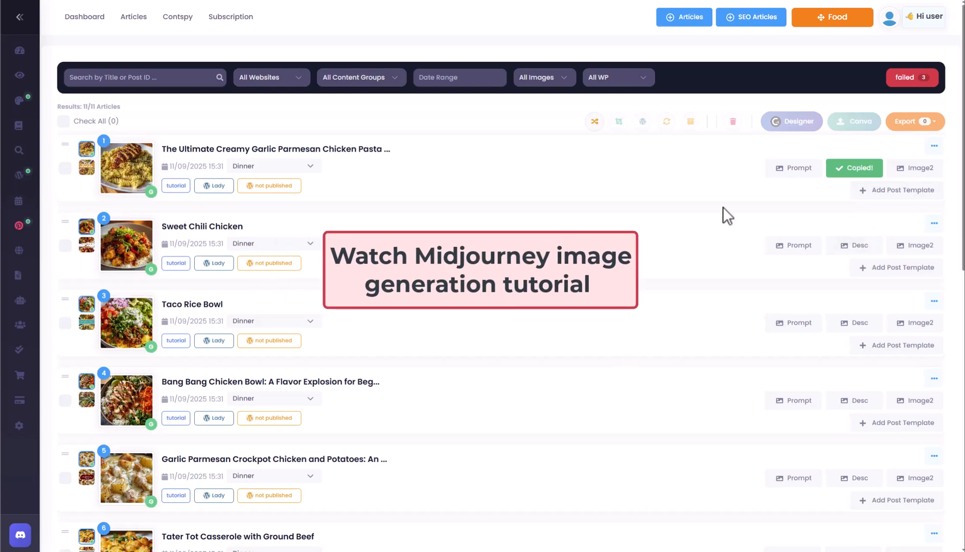
Scroll through the new Midjourney food images, then select all 11 articles
scroll(down, 3)
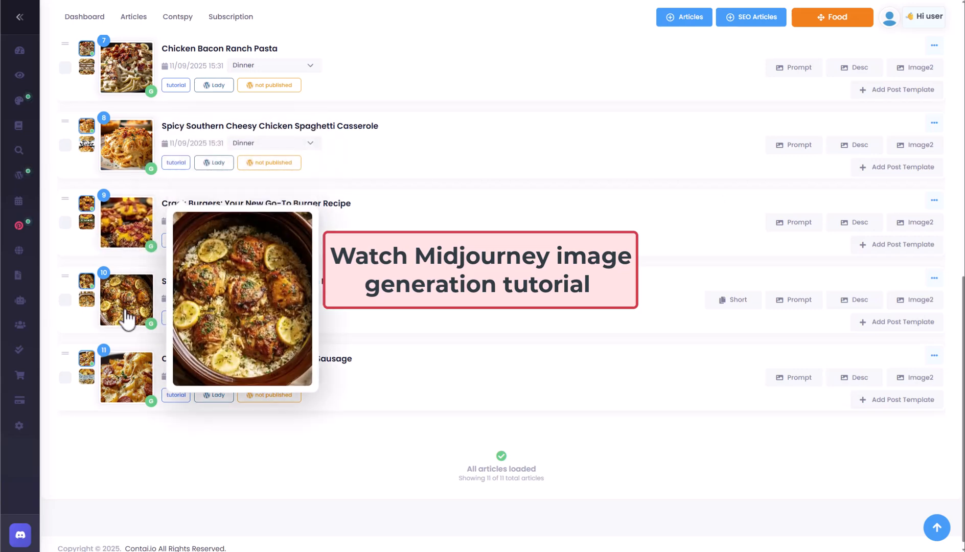
mouse_move(126, 375)
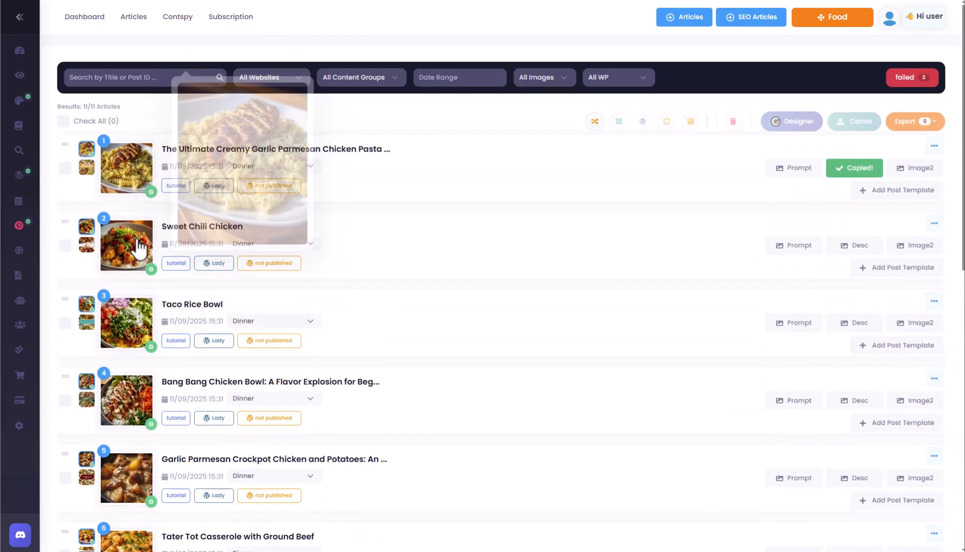
mouse_move(126, 322)
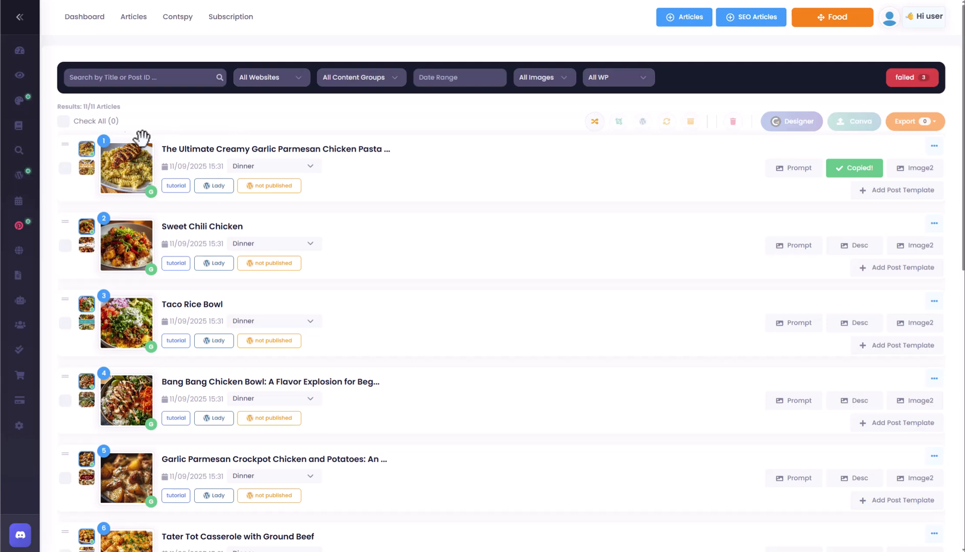
click(64, 121)
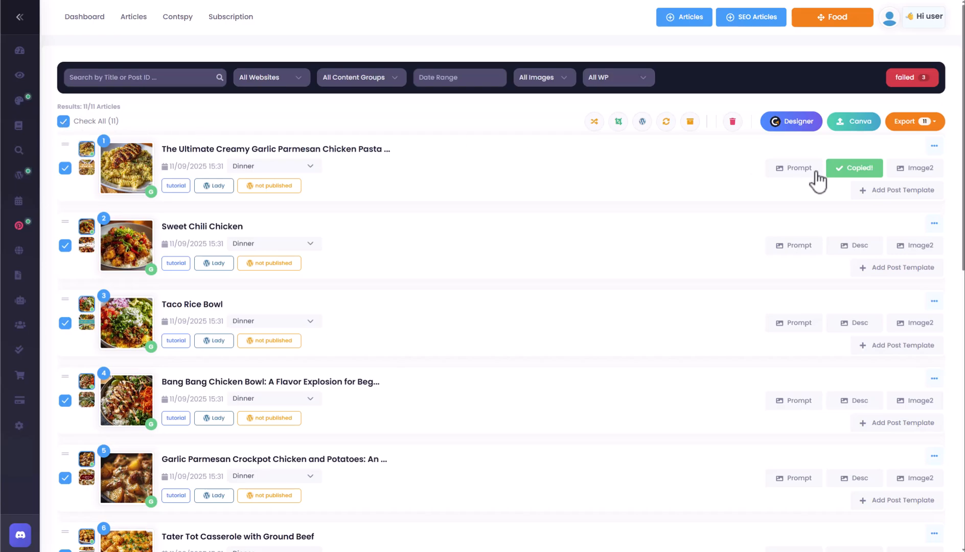
Apply the Pinterest tutorial template from Designer to all 11 recipe posts
click(795, 121)
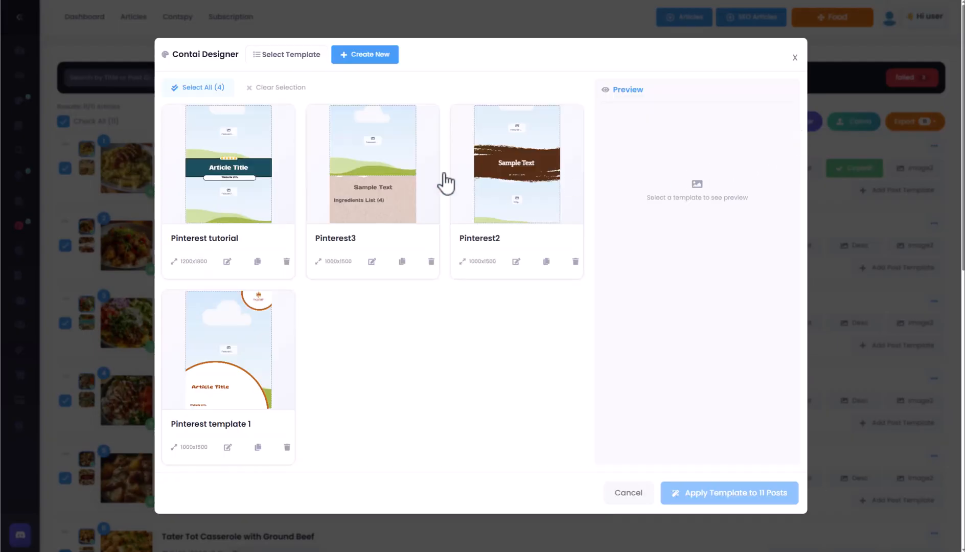
click(228, 164)
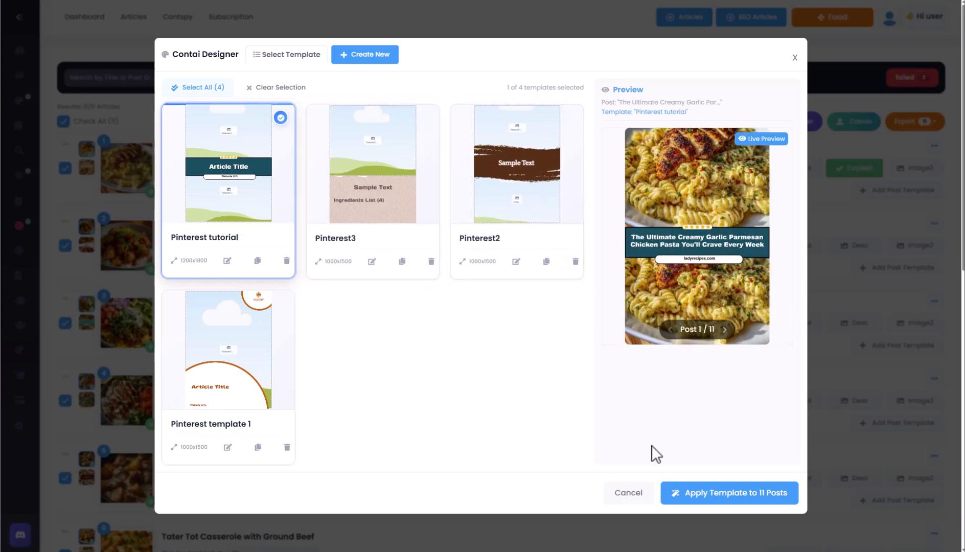
click(729, 493)
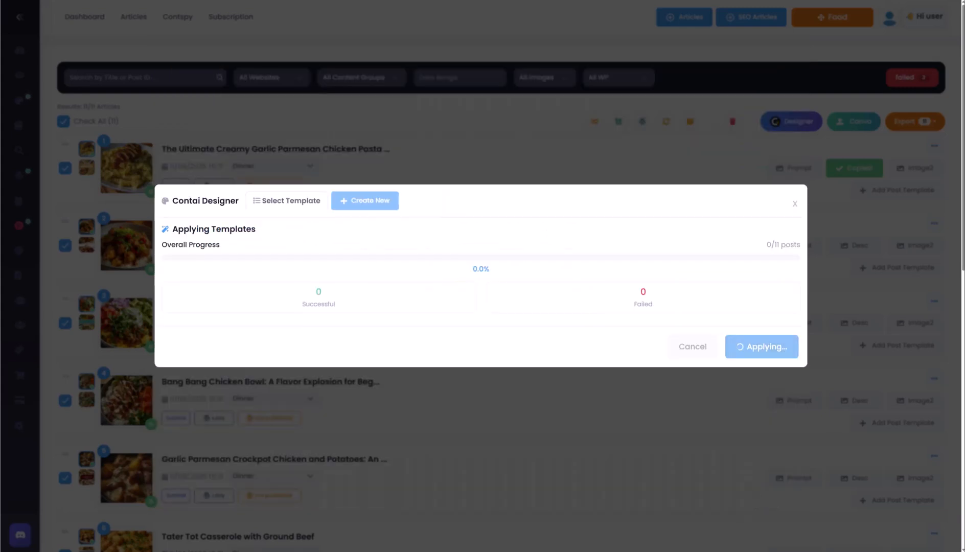
mouse_move(619, 376)
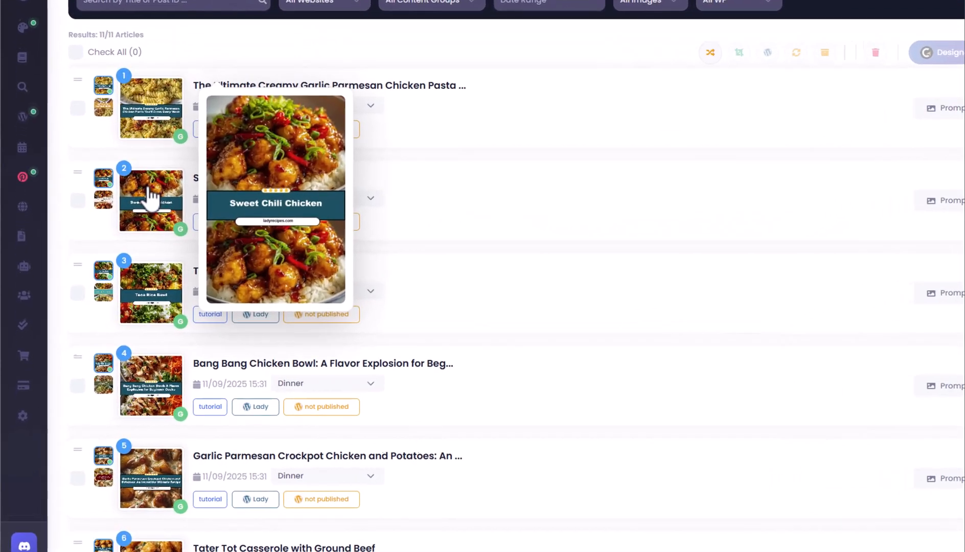
Publish all 11 posts to WordPress with Publish Now and watch statuses turn published
scroll(down, 3)
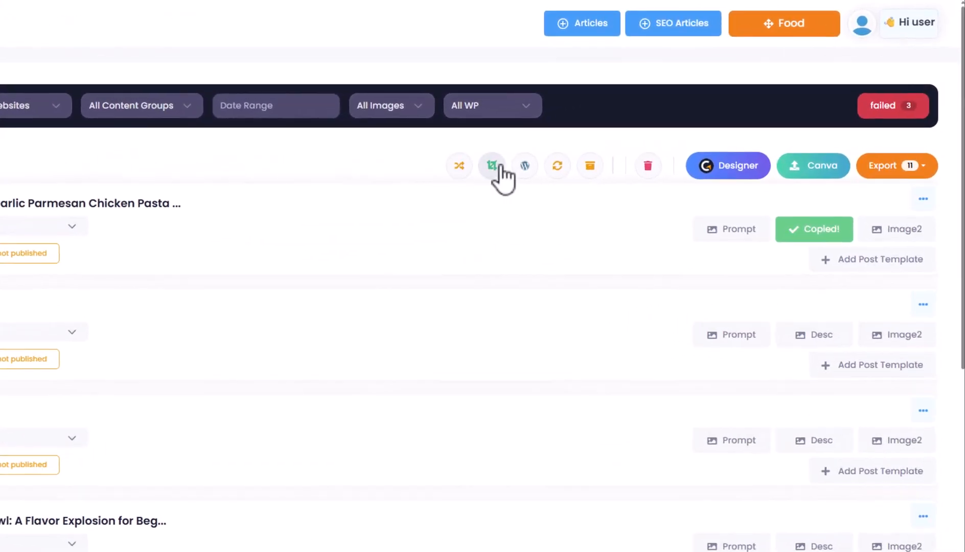
click(524, 166)
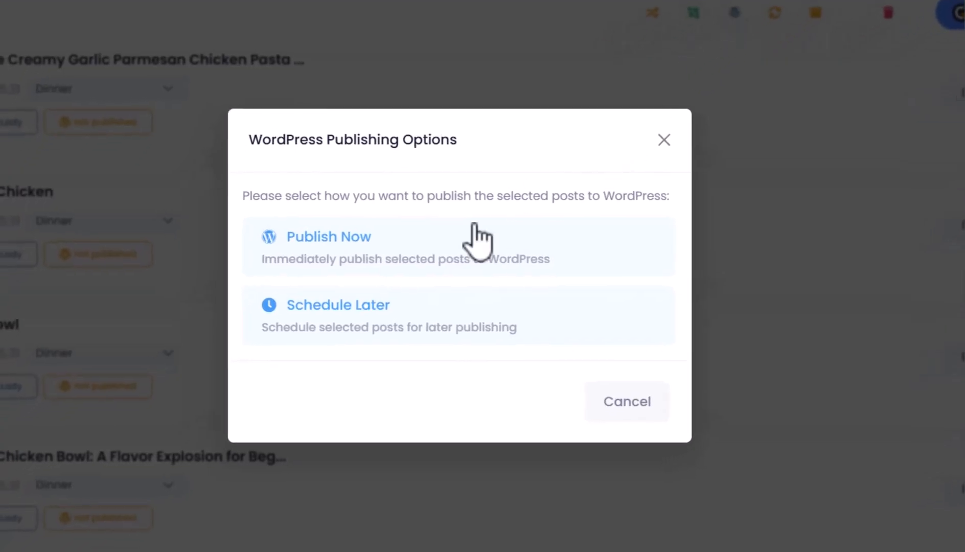
click(328, 237)
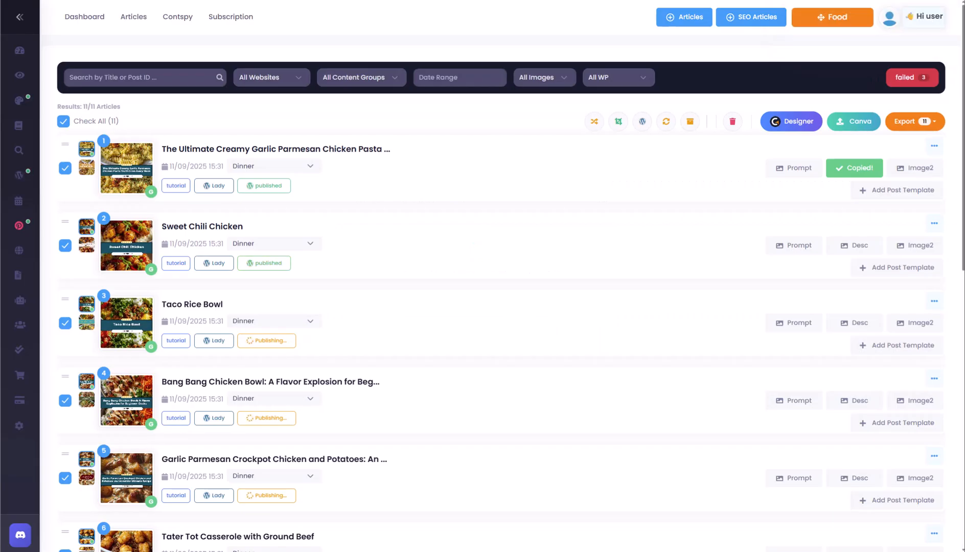
scroll(down, 3)
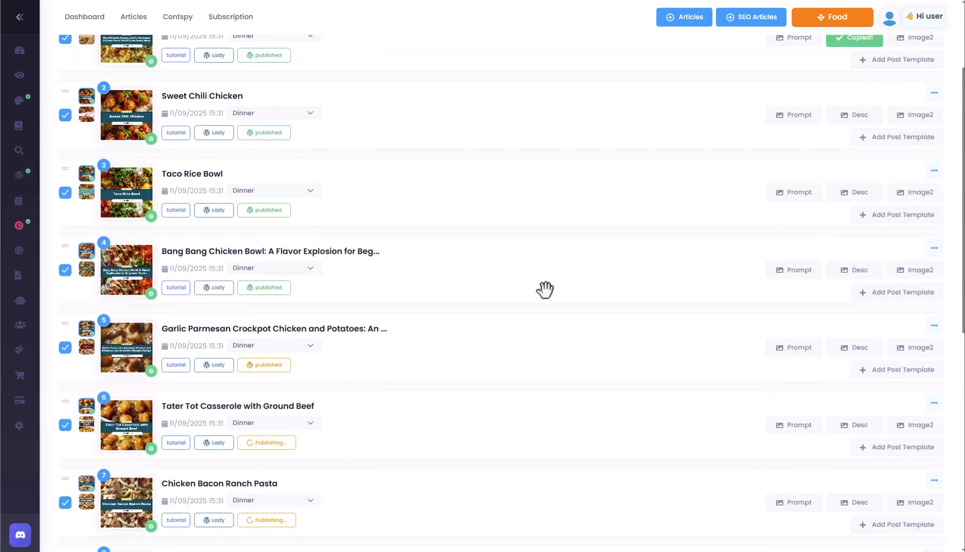
scroll(down, 3)
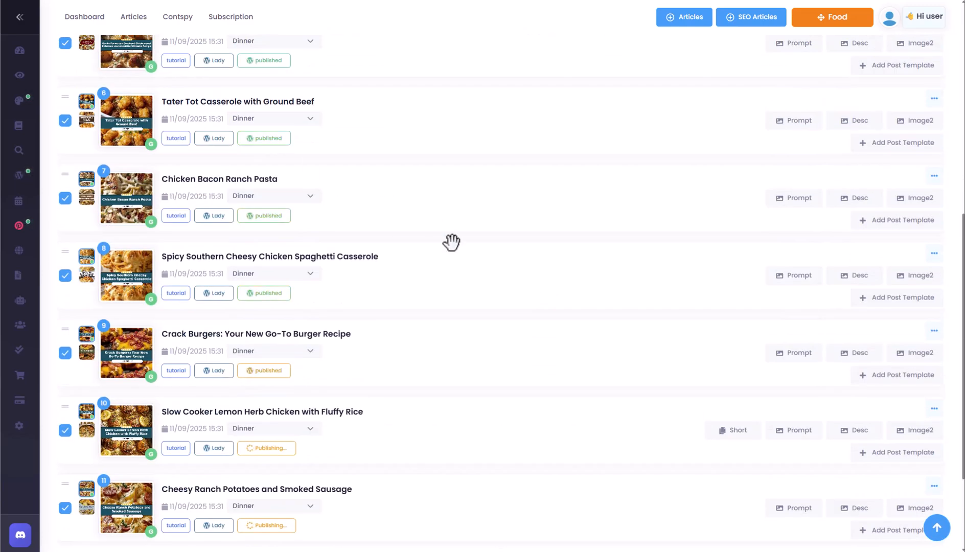
scroll(down, 3)
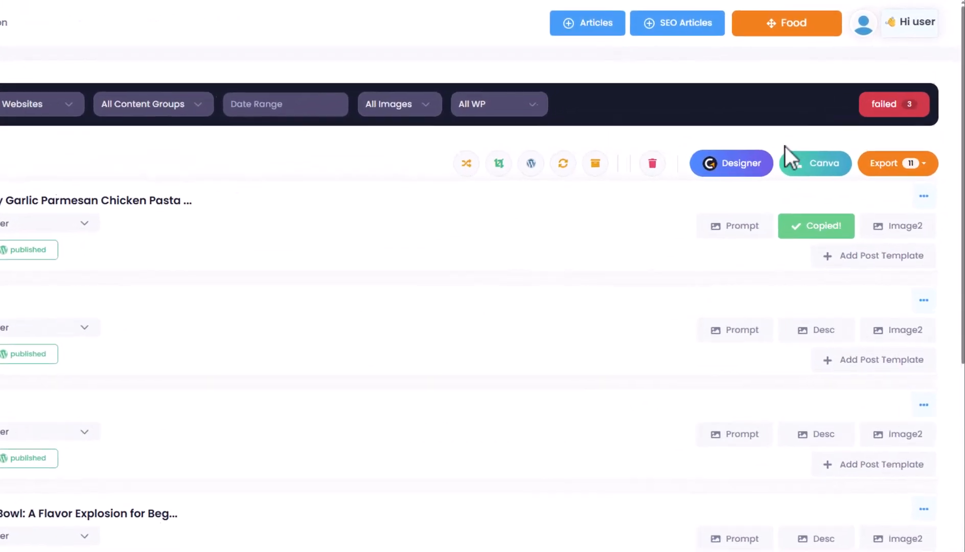
Create a Tutorial Pinterest schedule of 9 daily posts, 09:00–23:00, and start the export
click(890, 164)
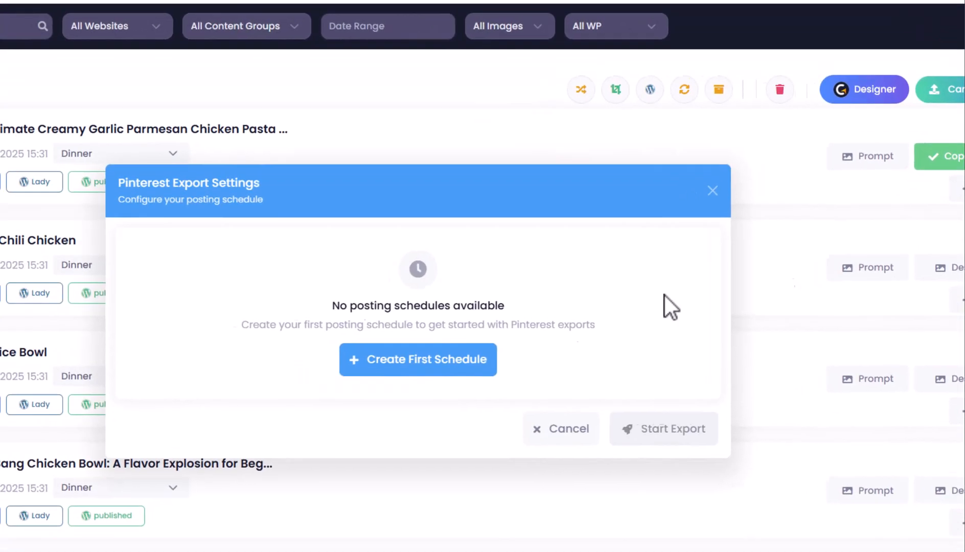
click(418, 360)
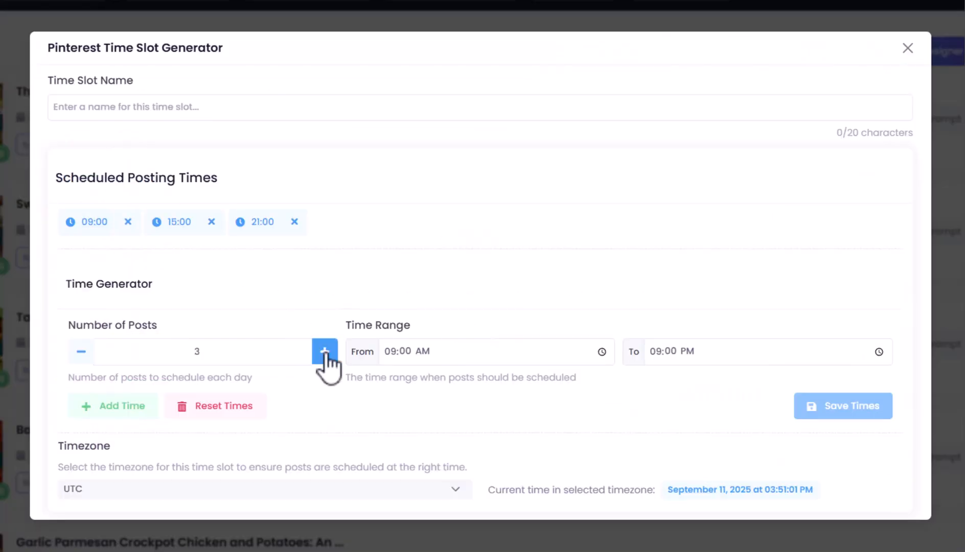
click(325, 351)
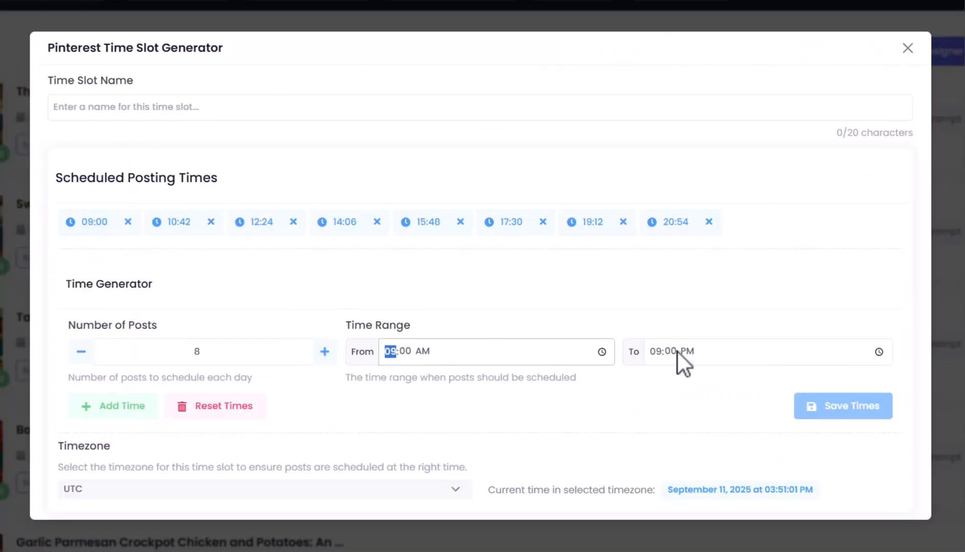
click(671, 351)
text(11)
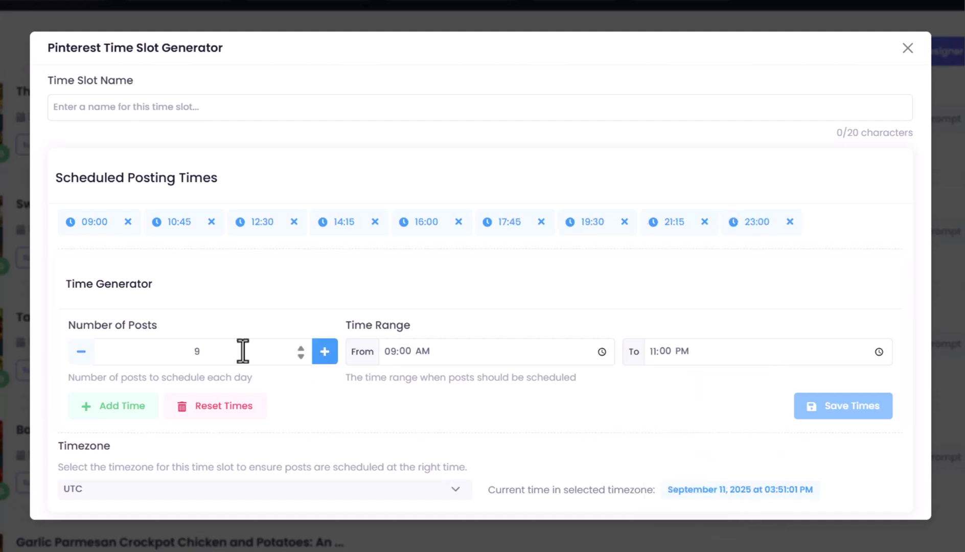
click(843, 406)
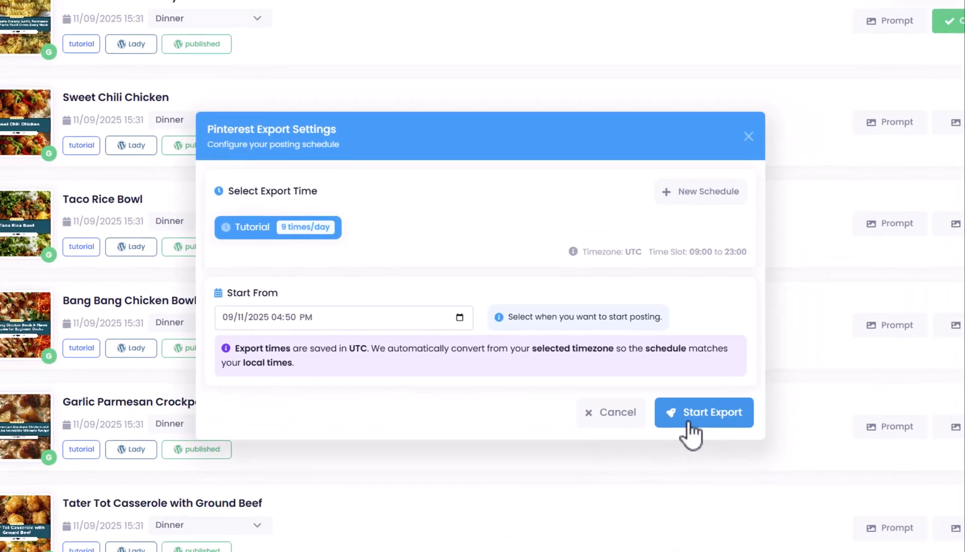
click(704, 412)
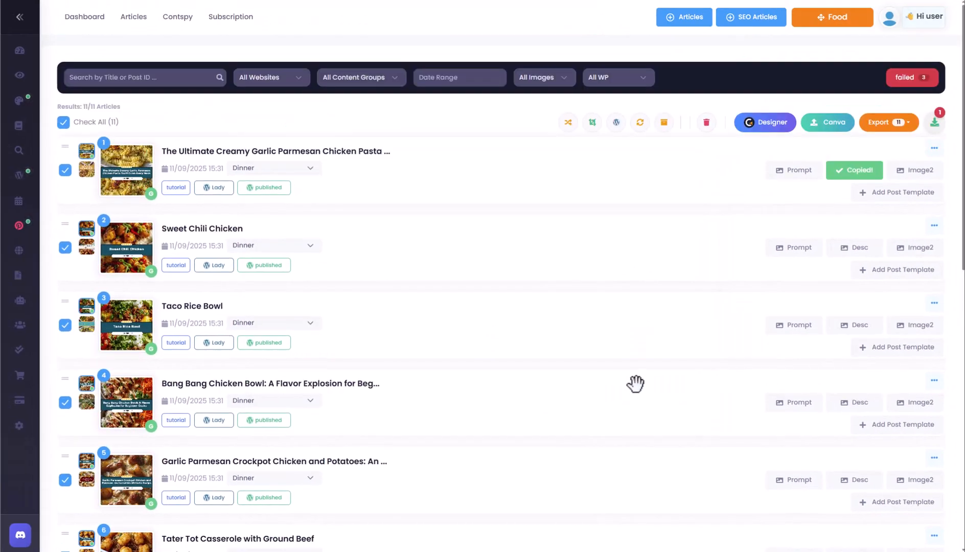
click(935, 121)
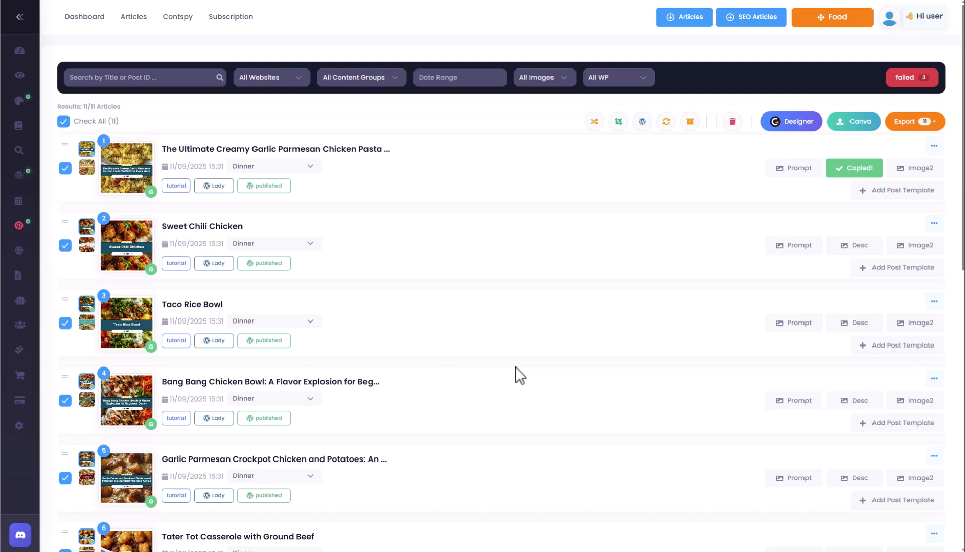
mouse_move(503, 320)
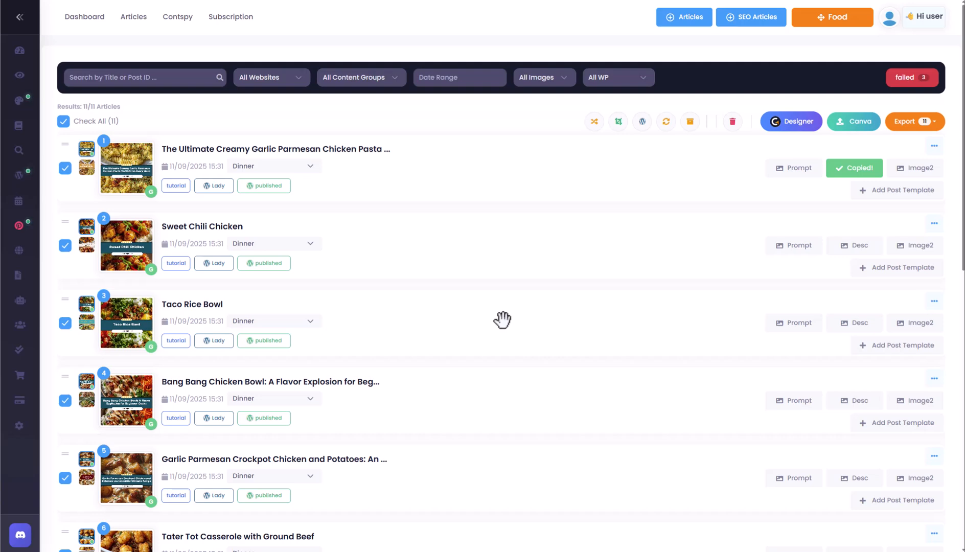